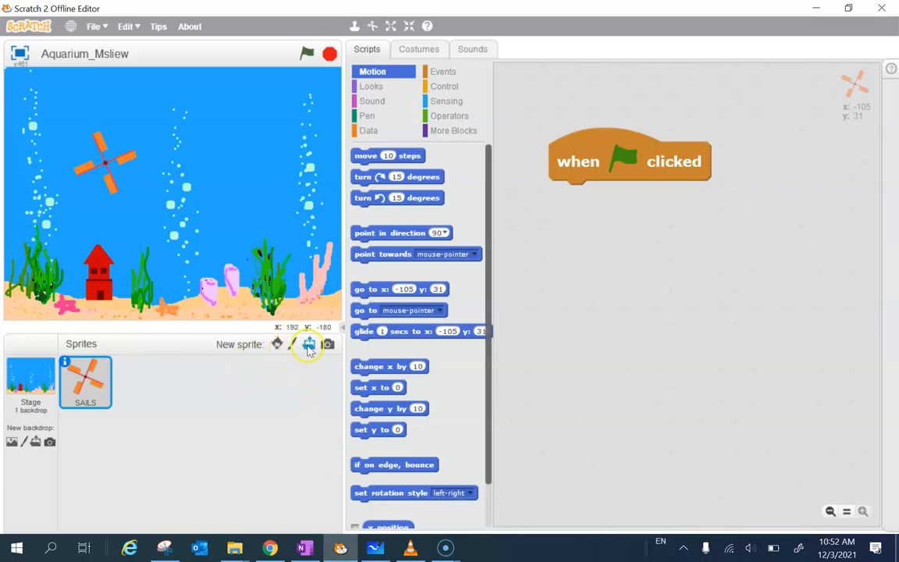
Upload the Angelfish picture from the AGM5 folder as a new sprite beside SAILS.
left_click(308, 344)
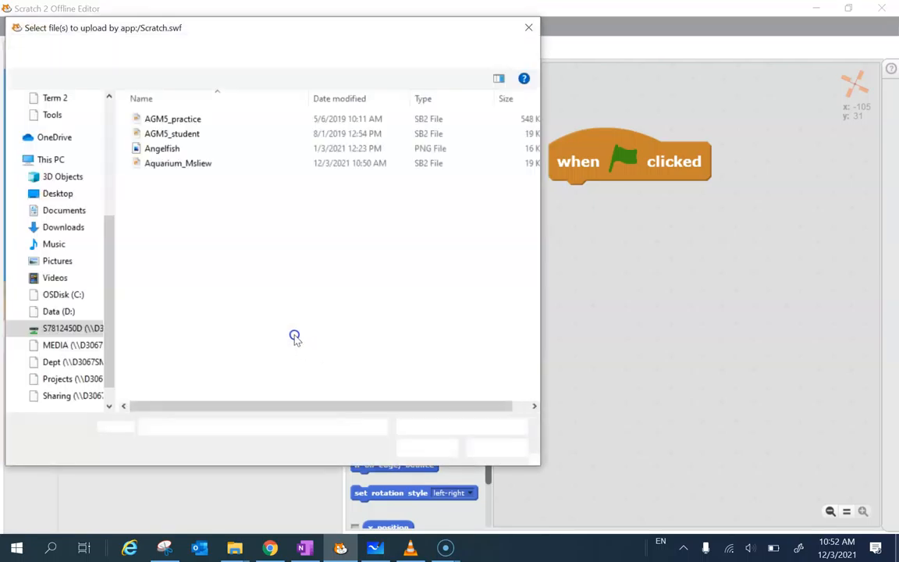
left_click(163, 149)
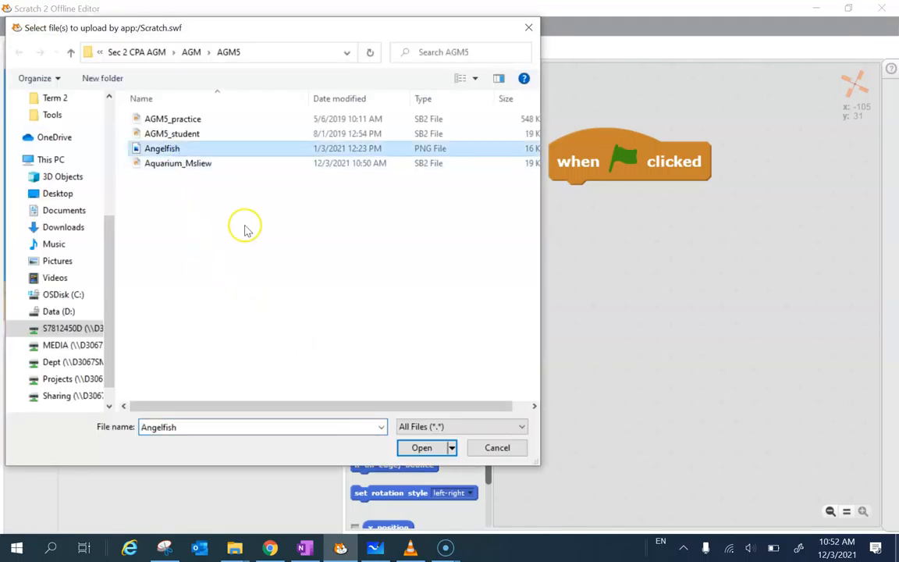
left_click(421, 447)
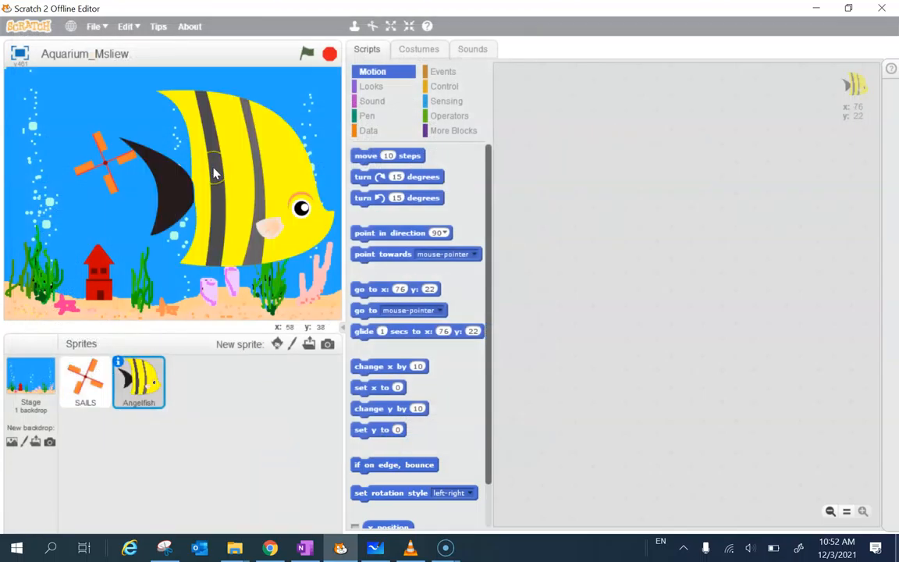
left_click(410, 548)
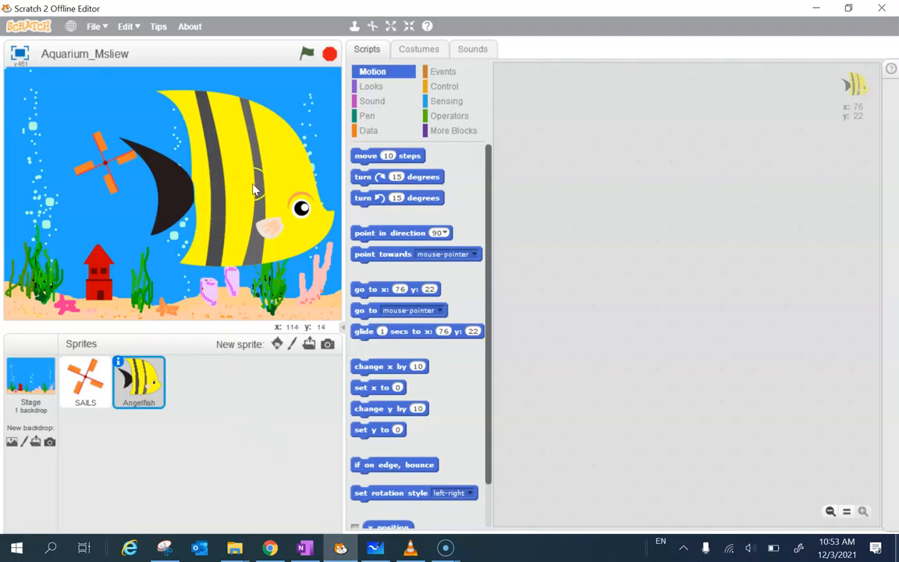
mouse_move(100, 460)
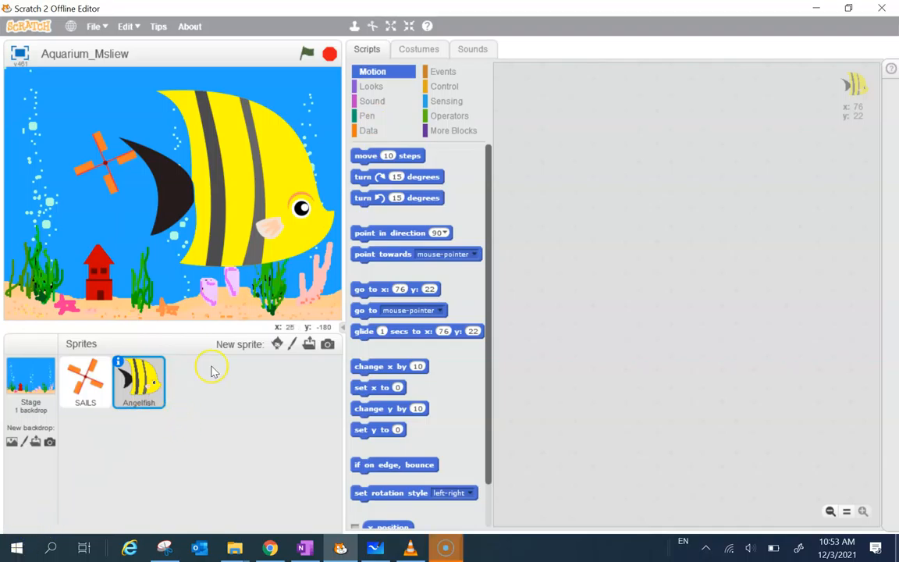
Add a 'set size to 30 %' Looks block to the Angelfish scripts.
left_click(371, 86)
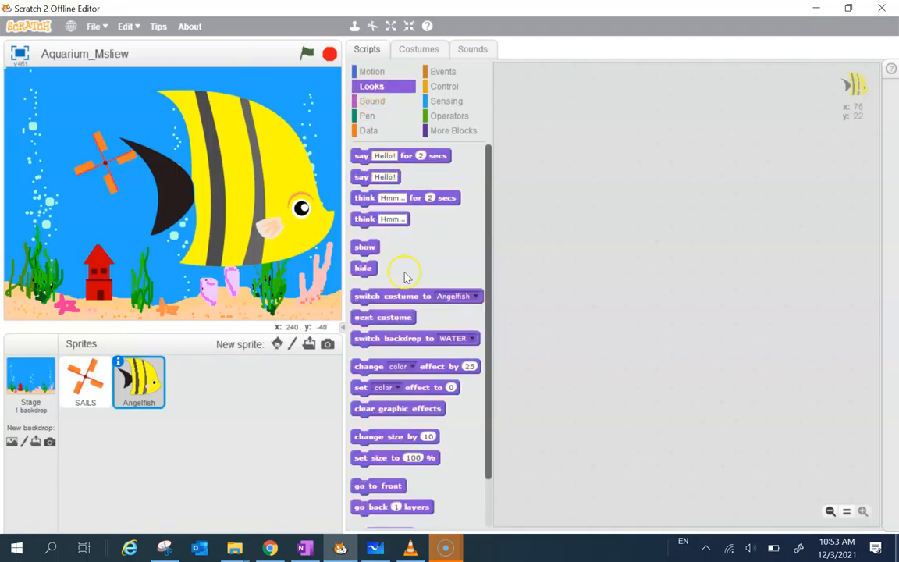
scroll("down", 3)
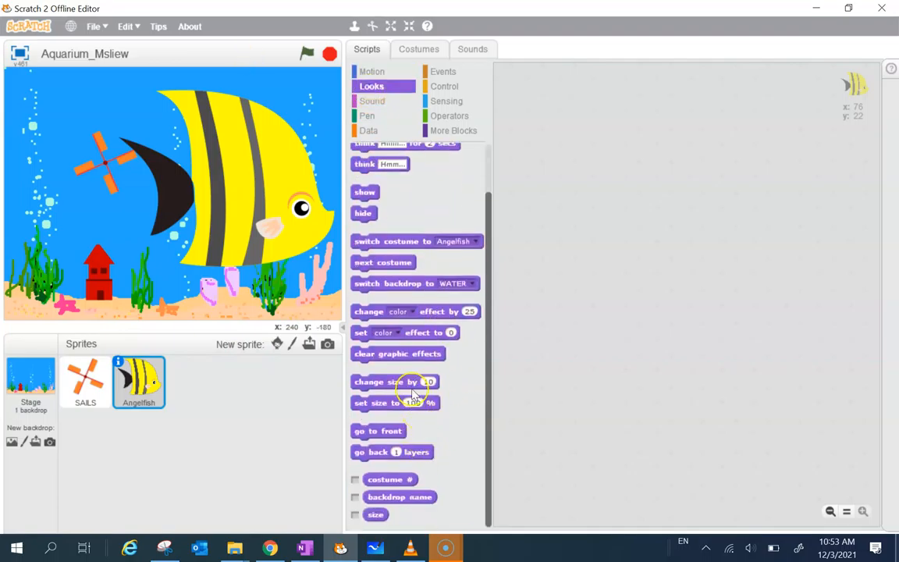
left_click_drag(395, 402, 602, 189)
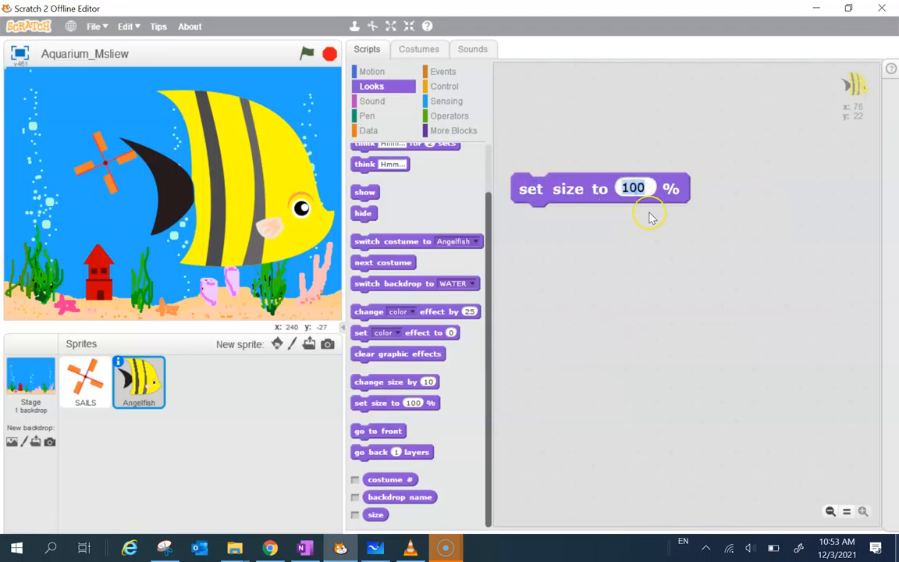
type("30")
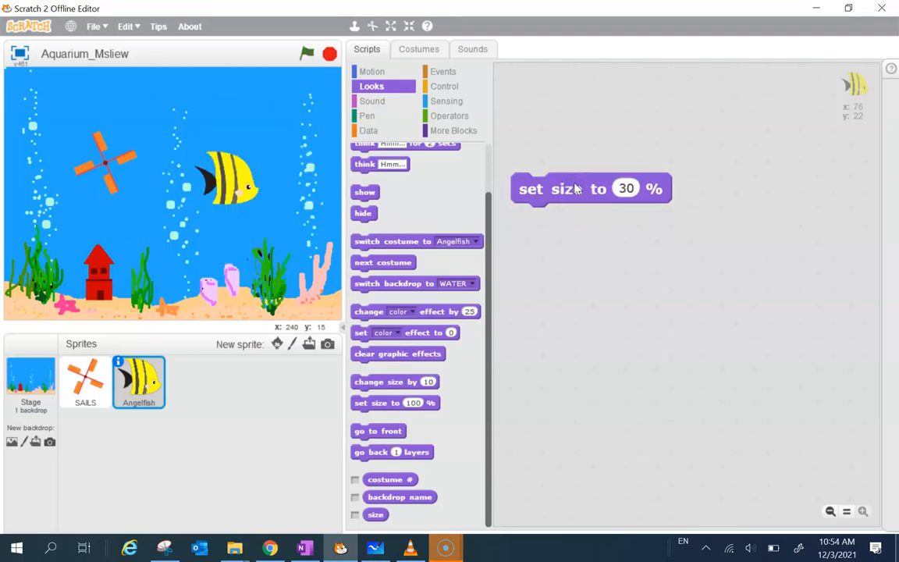
left_click_drag(591, 188, 632, 195)
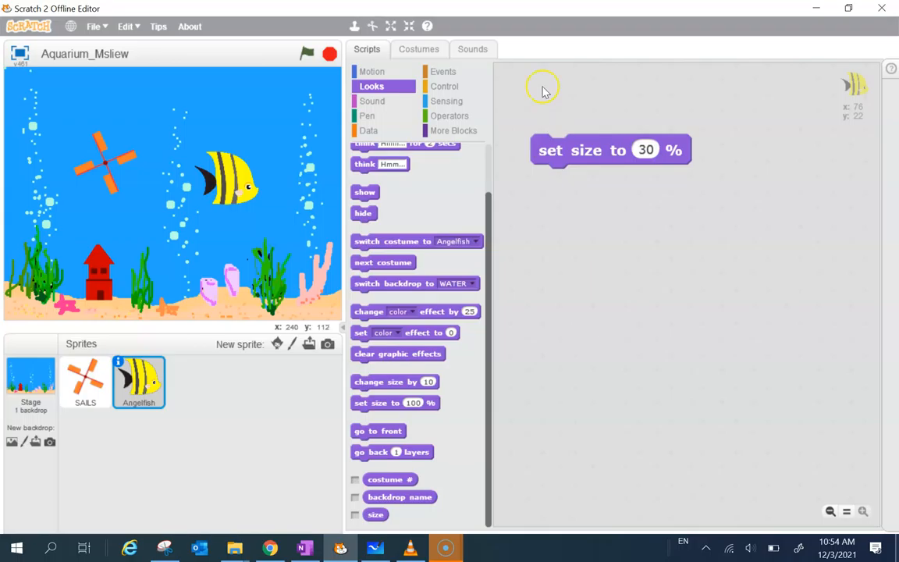
mouse_move(121, 332)
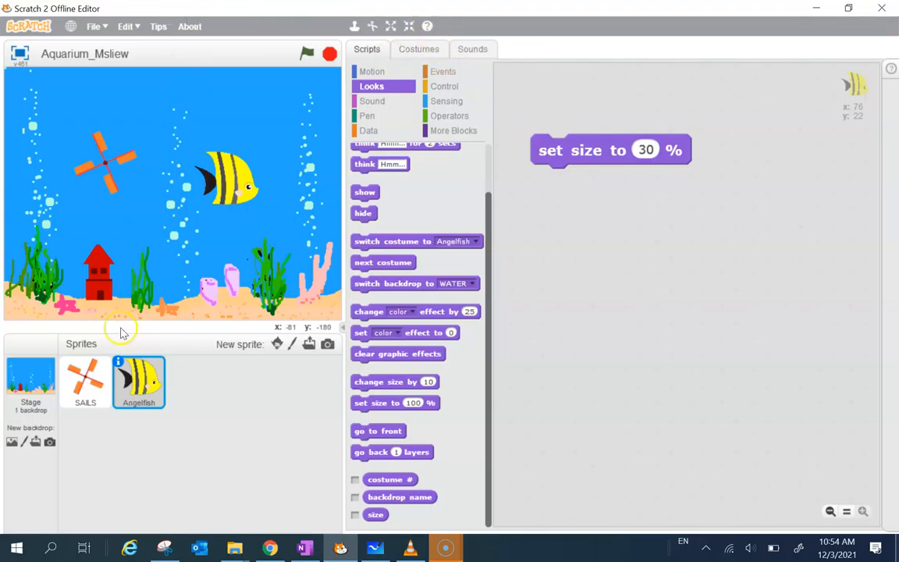
Select the SAILS sprite and drag the sails onto the red windmill's roof.
left_click(85, 382)
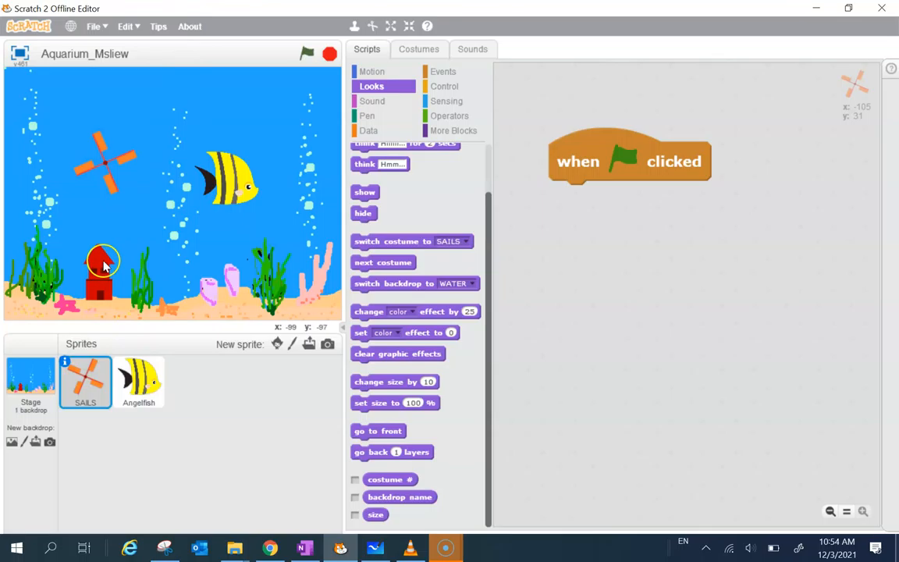
left_click_drag(103, 262, 106, 166)
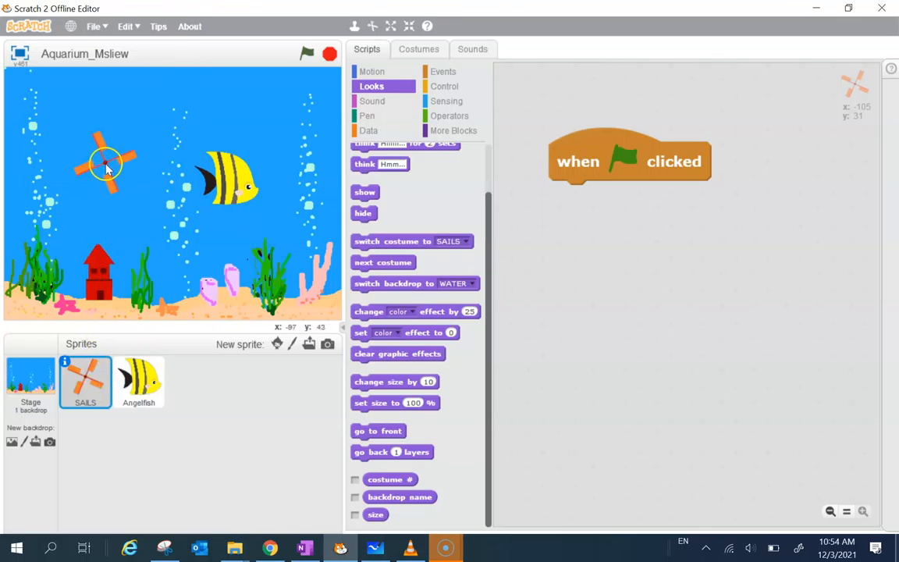
left_click_drag(105, 166, 89, 154)
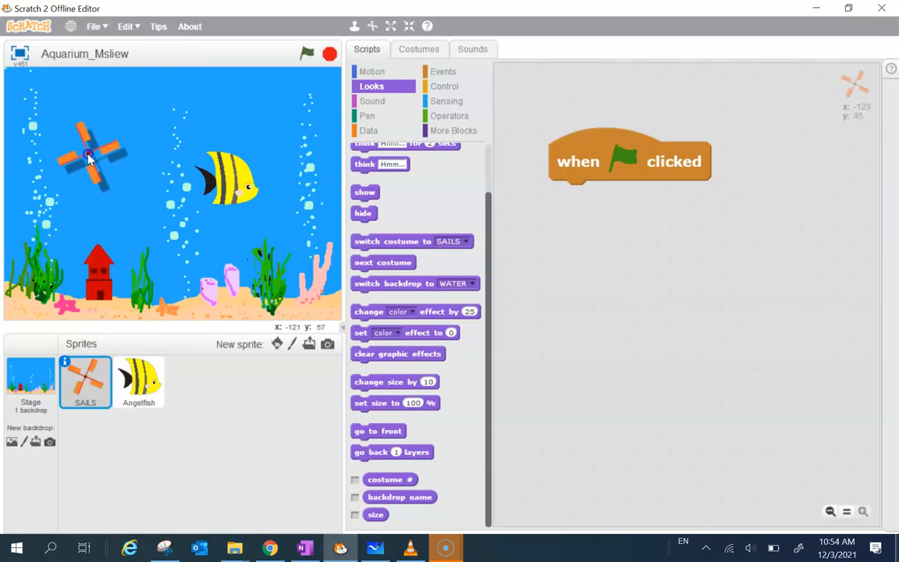
left_click_drag(88, 154, 194, 154)
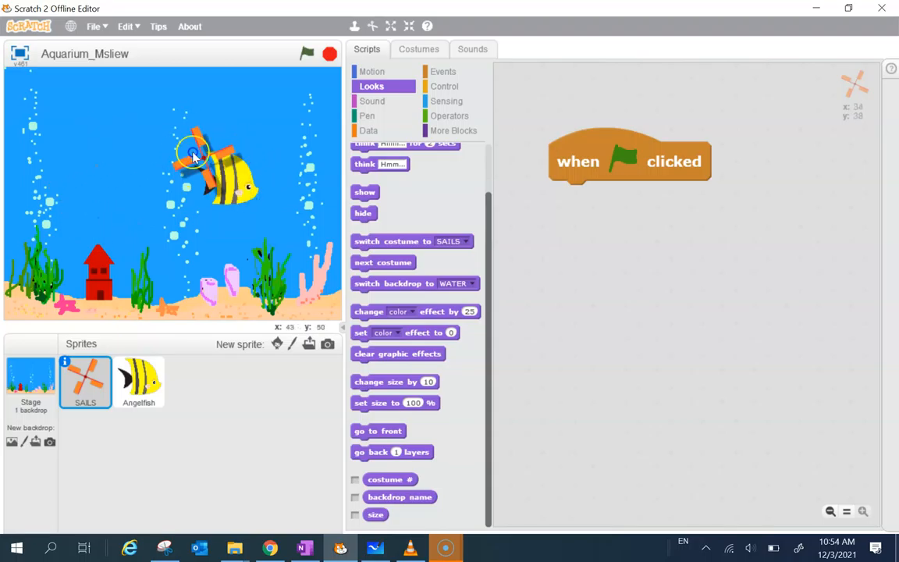
left_click_drag(195, 154, 105, 238)
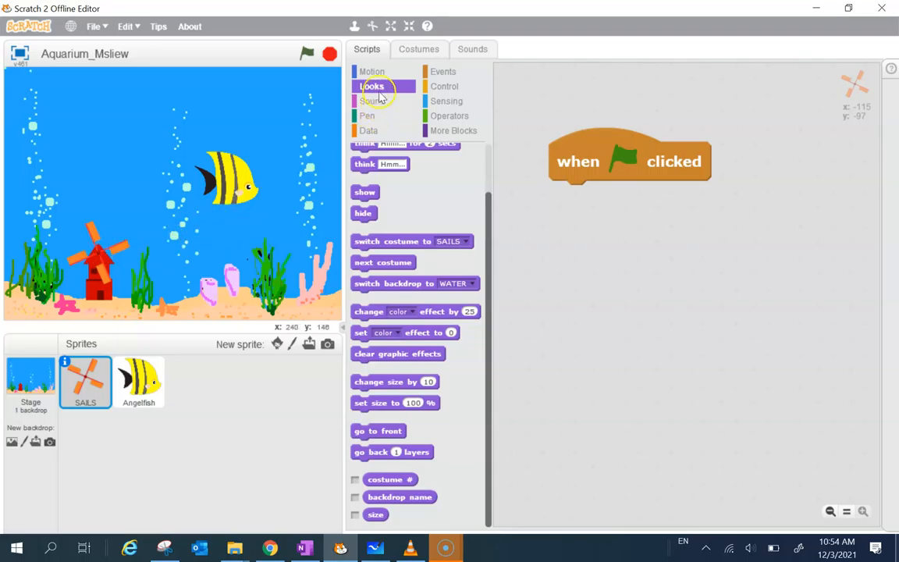
Snap a 'go to x: -114 y: -109' block under the SAILS green-flag hat.
left_click(371, 71)
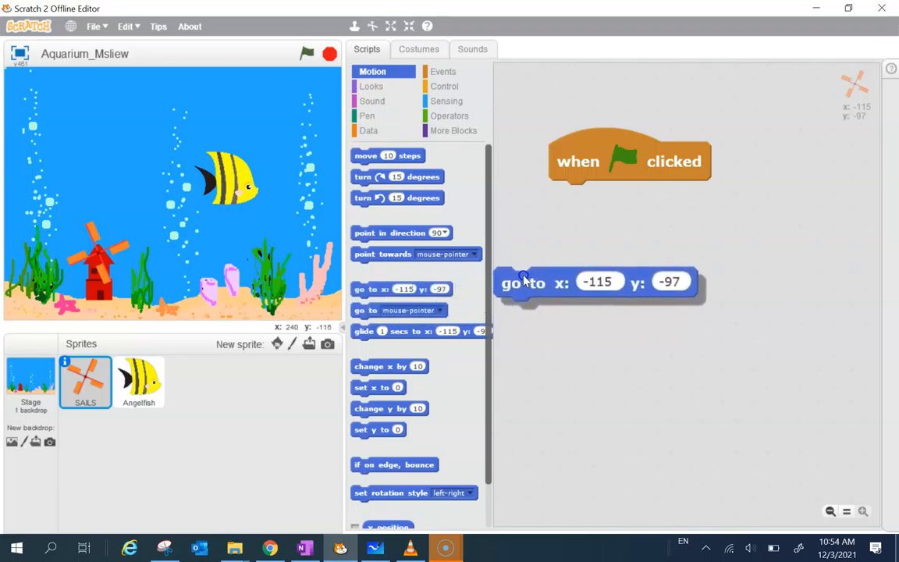
left_click_drag(523, 282, 574, 241)
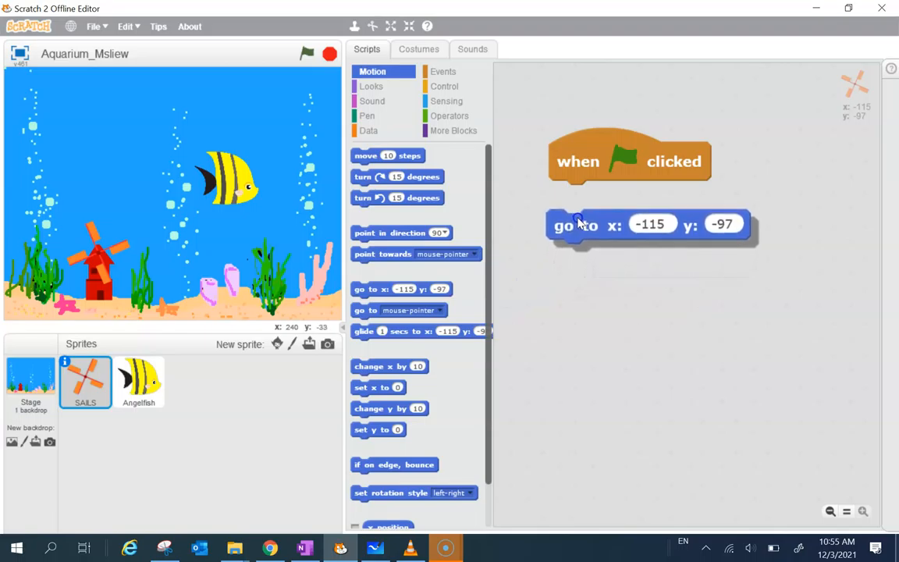
left_click_drag(577, 224, 581, 193)
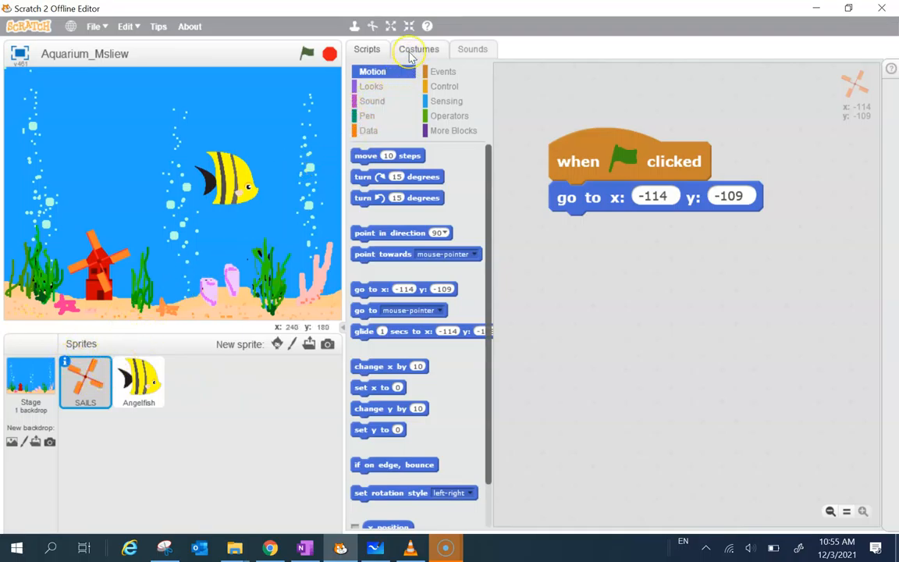
Place the SAILS costume's rotation centre on the sails' hub.
left_click(418, 48)
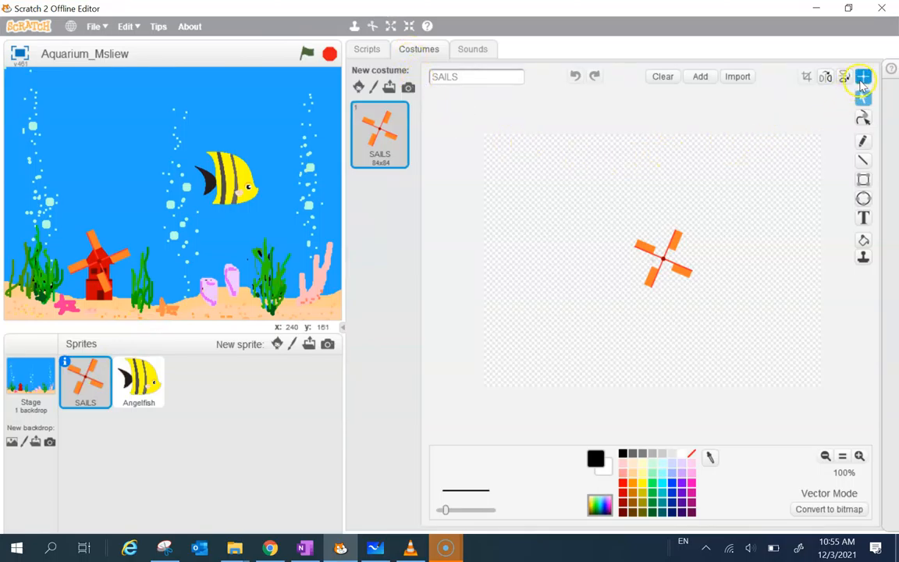
mouse_move(863, 78)
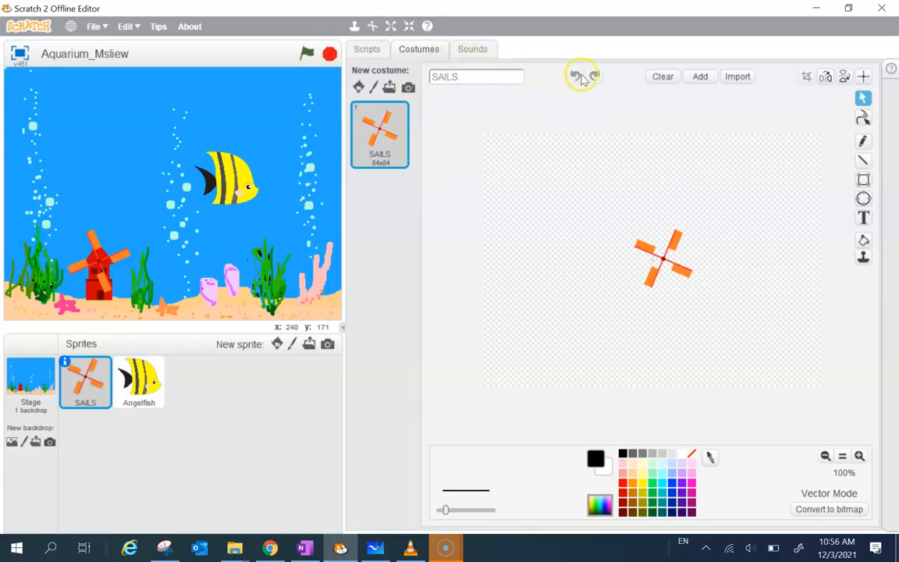
mouse_move(864, 76)
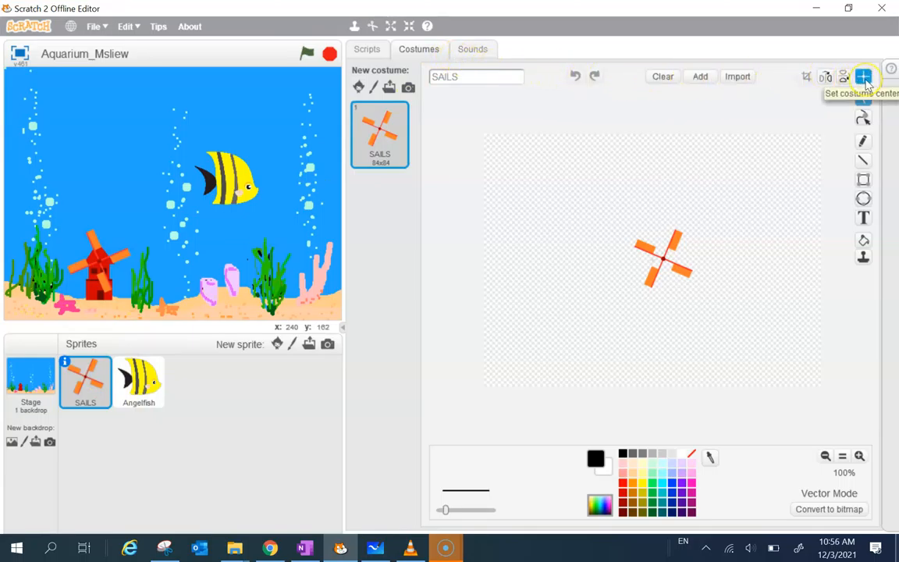
left_click(864, 77)
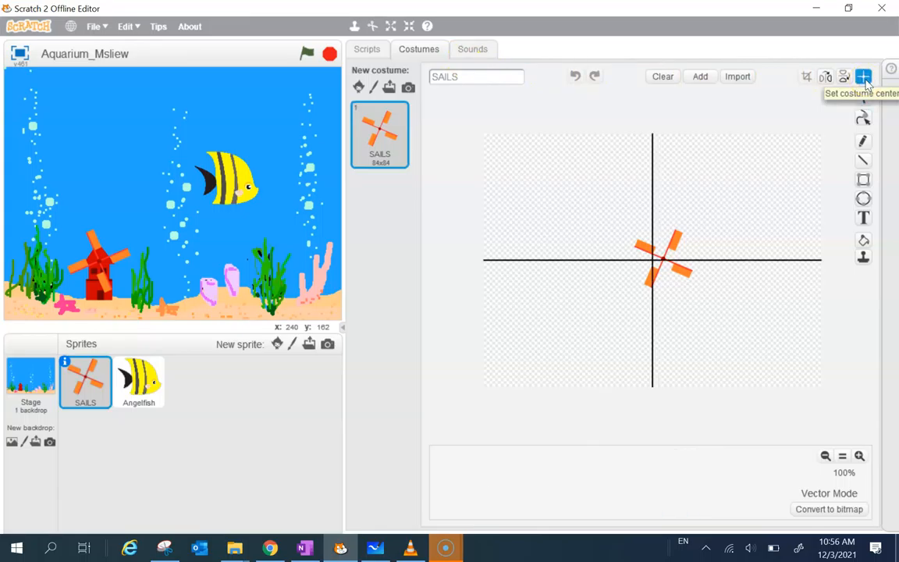
mouse_move(644, 193)
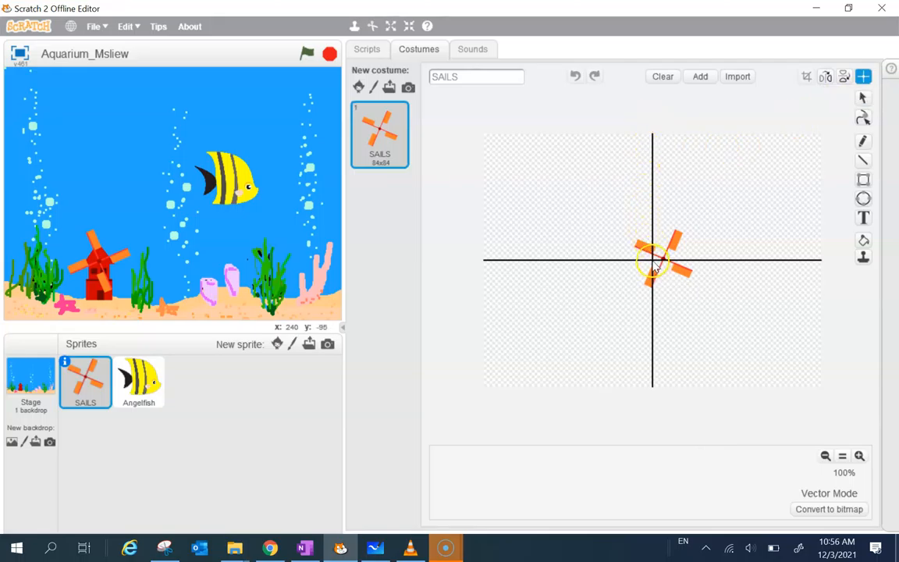
left_click_drag(652, 257, 670, 275)
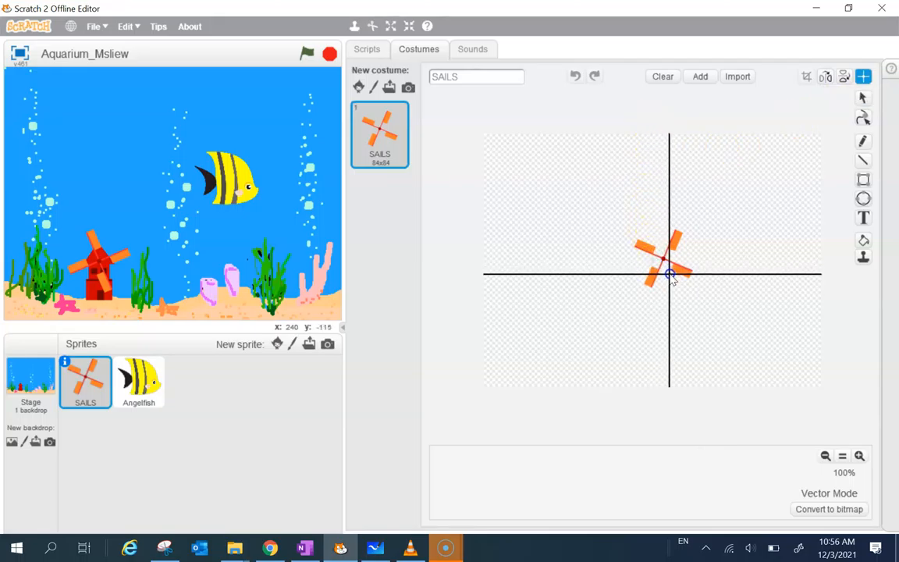
left_click_drag(670, 275, 664, 261)
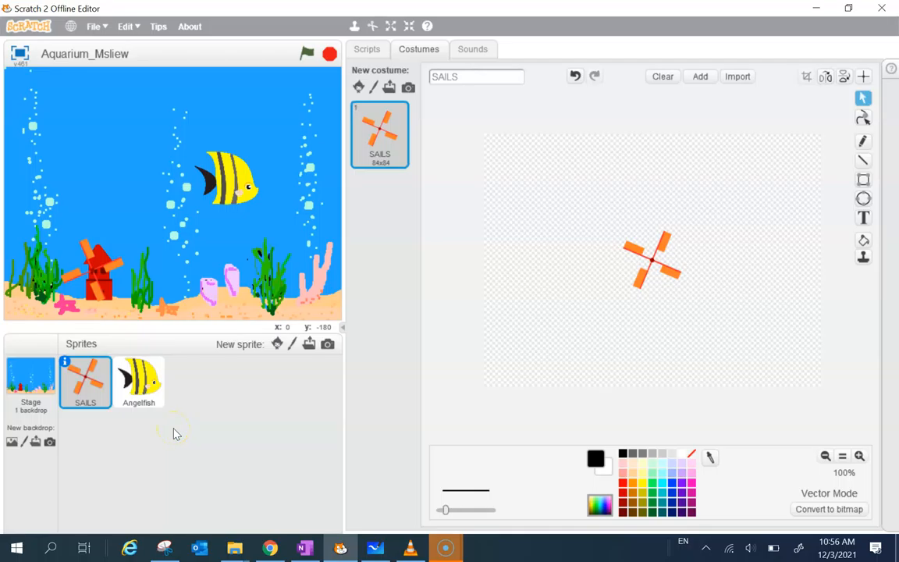
left_click(85, 382)
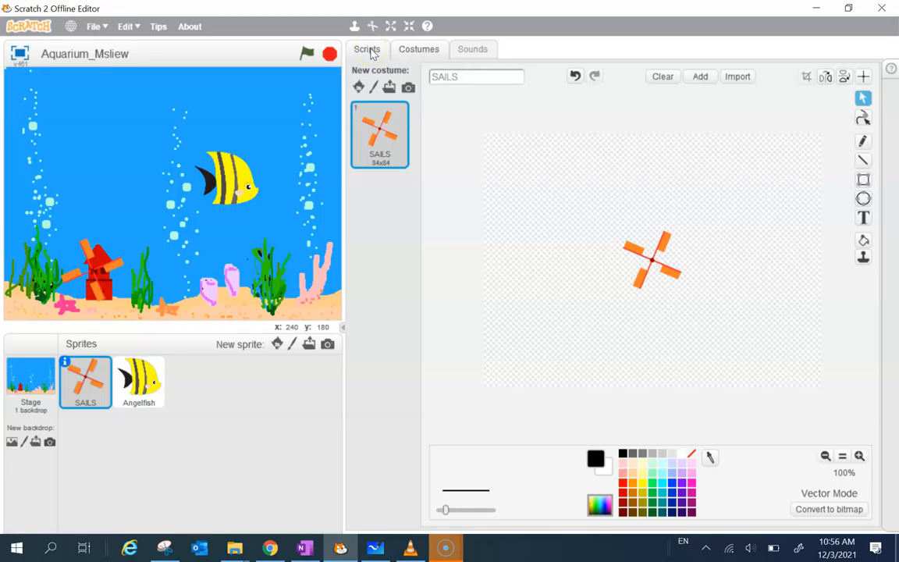
Recheck the SAILS costume centre, then return to the SAILS scripts.
left_click(367, 48)
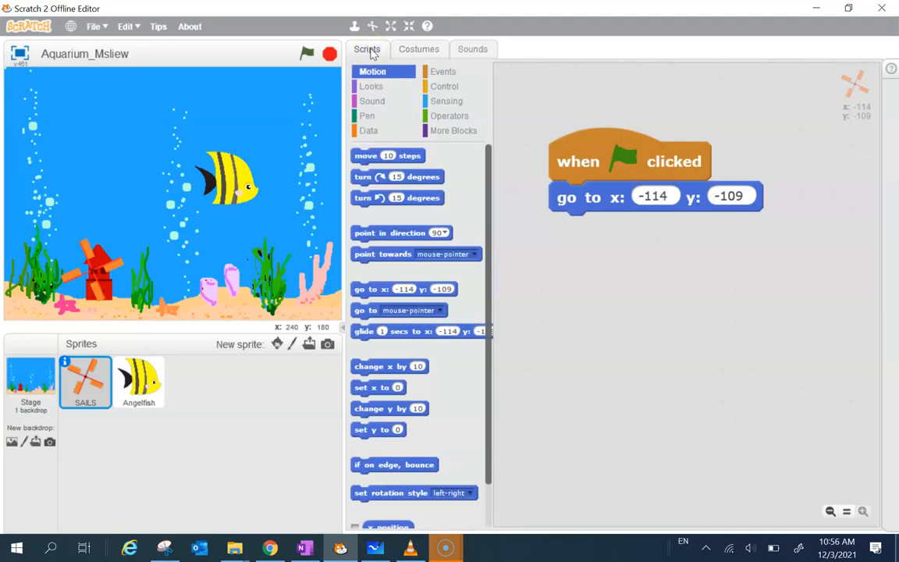
left_click(419, 48)
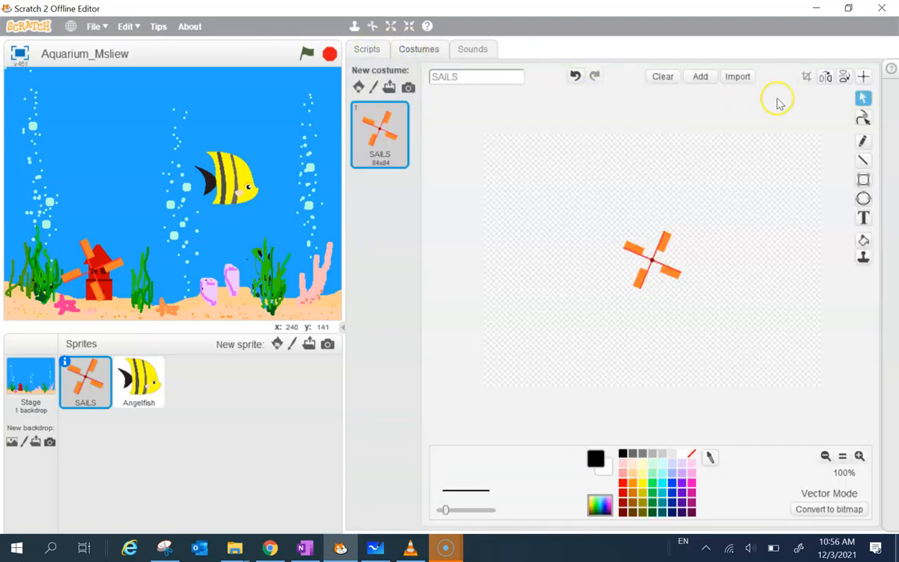
left_click(862, 76)
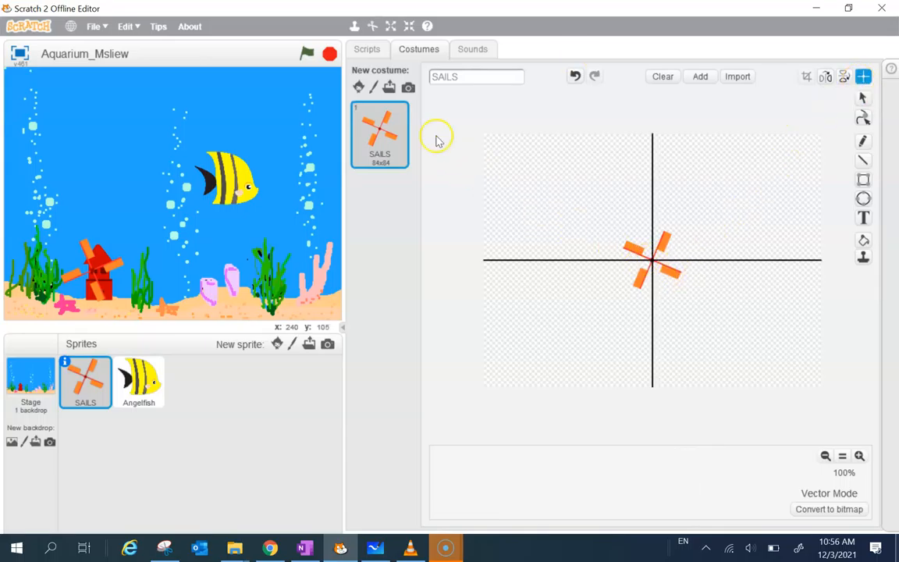
left_click(367, 48)
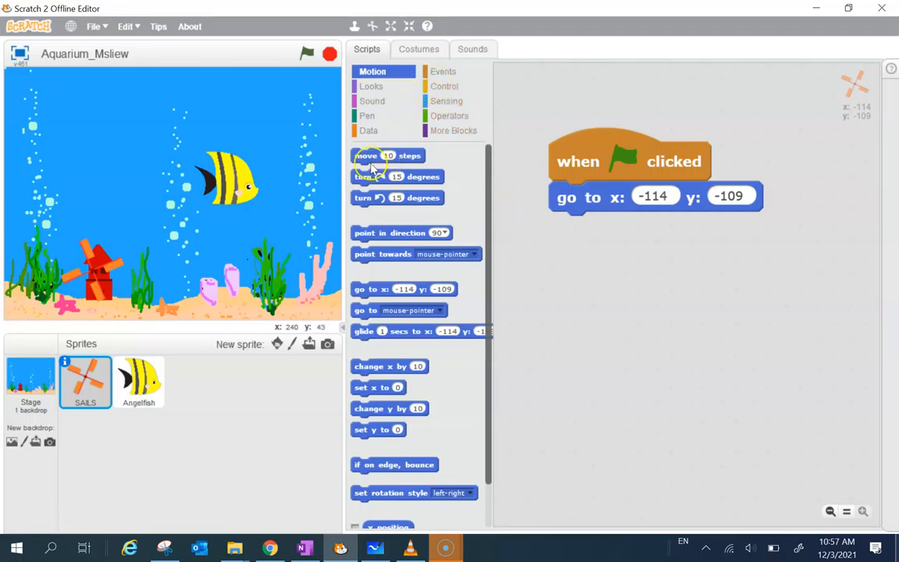
Add a forever loop under go to, take out turn 15 degrees, then switch to the video.
left_click(444, 86)
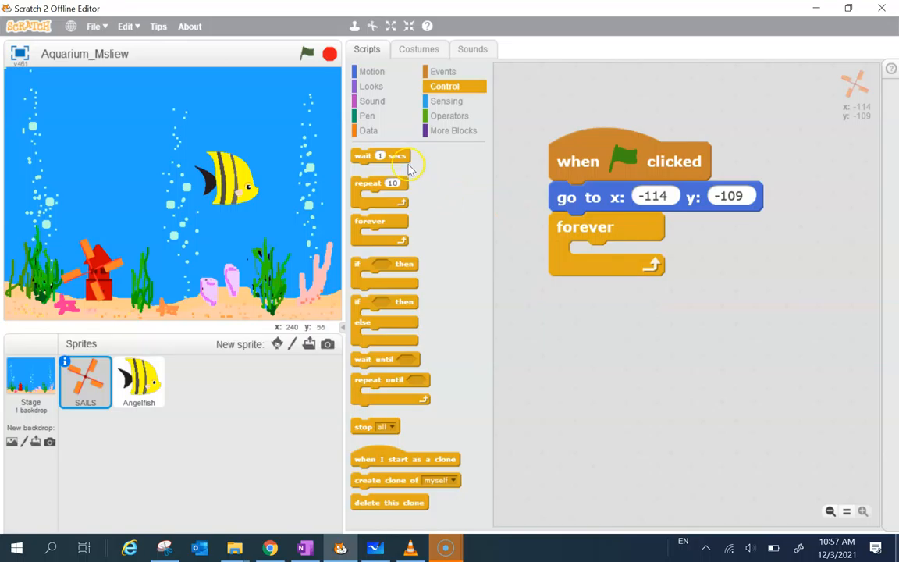
left_click(372, 71)
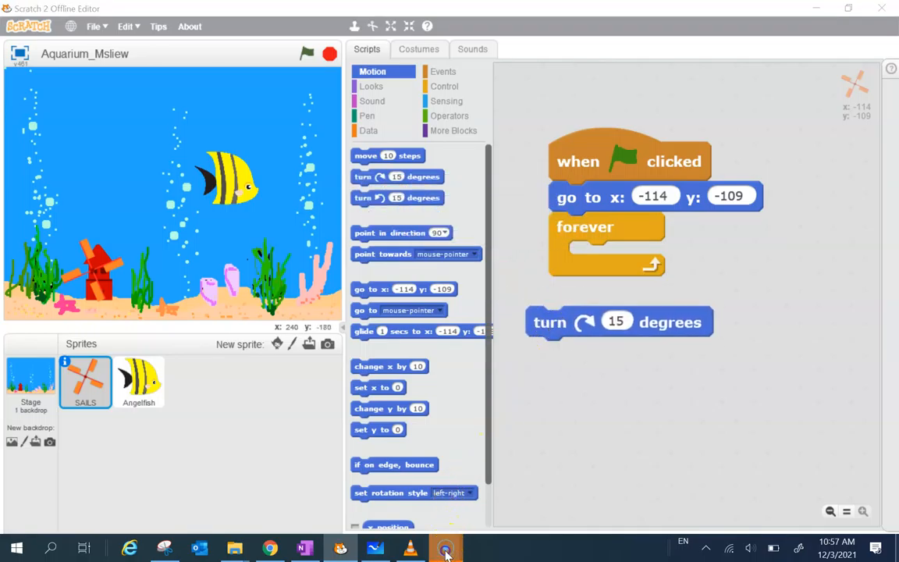
left_click(420, 546)
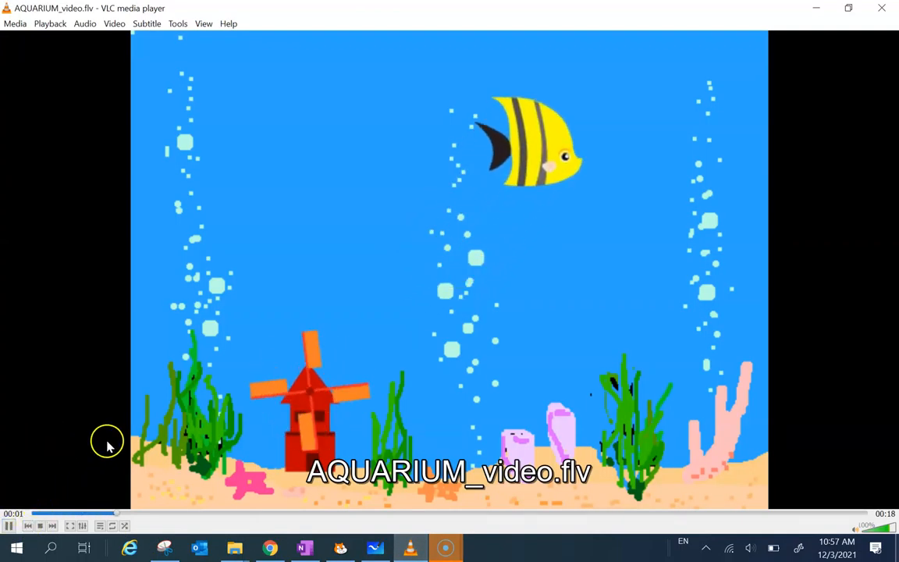
Play AQUARIUM_video.flv in VLC to preview the finished aquarium.
left_click(339, 547)
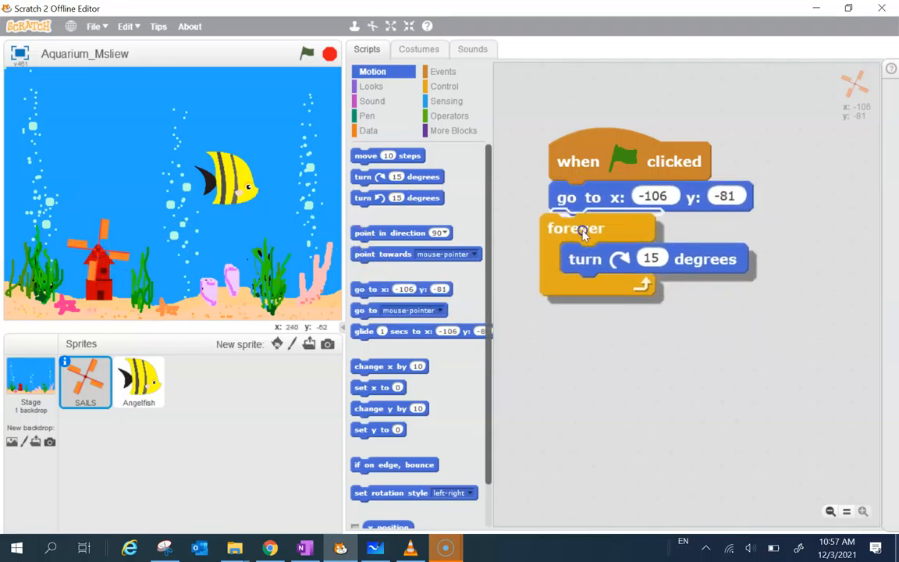
Run the project with the green flag to watch the sails spin.
left_click(306, 53)
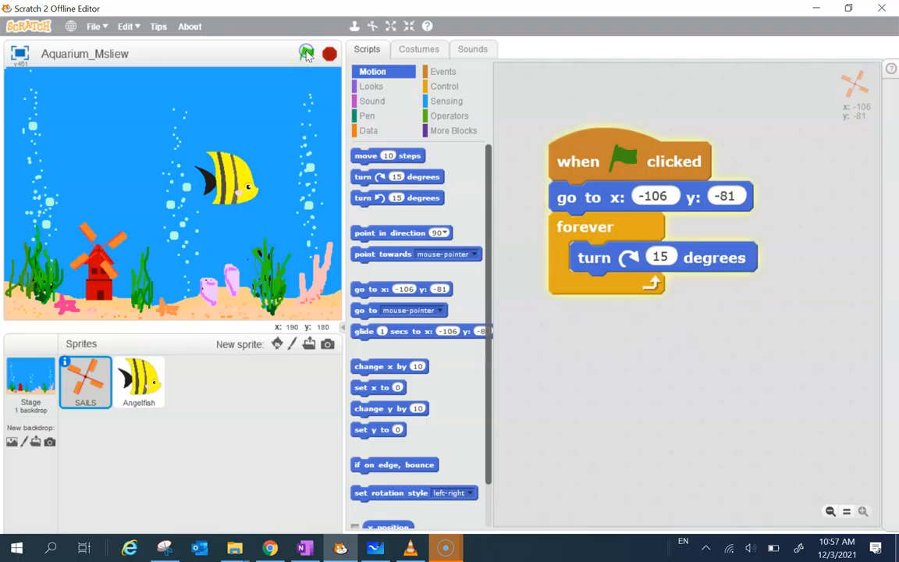
left_click(307, 53)
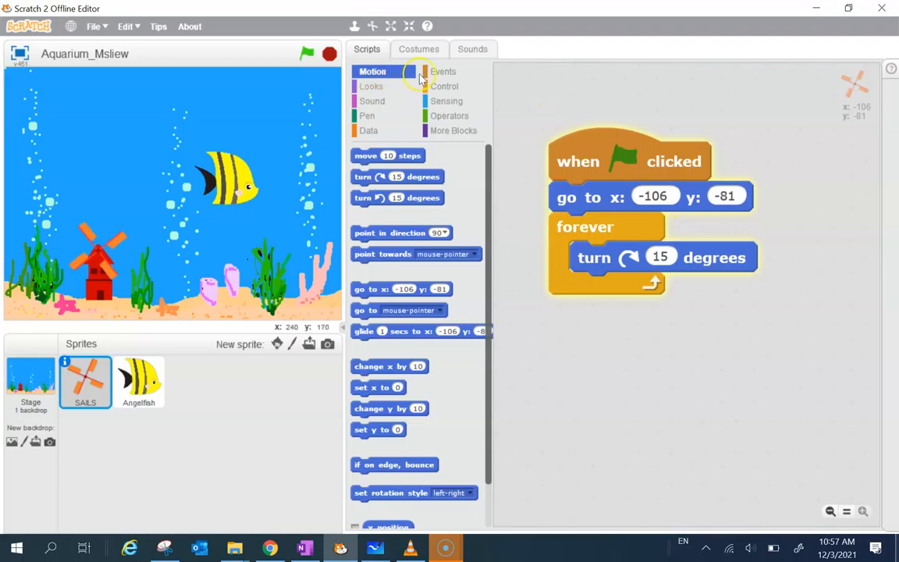
Add a 'wait 0.2 secs' block after the turn in the SAILS loop, then select Angelfish.
left_click(444, 86)
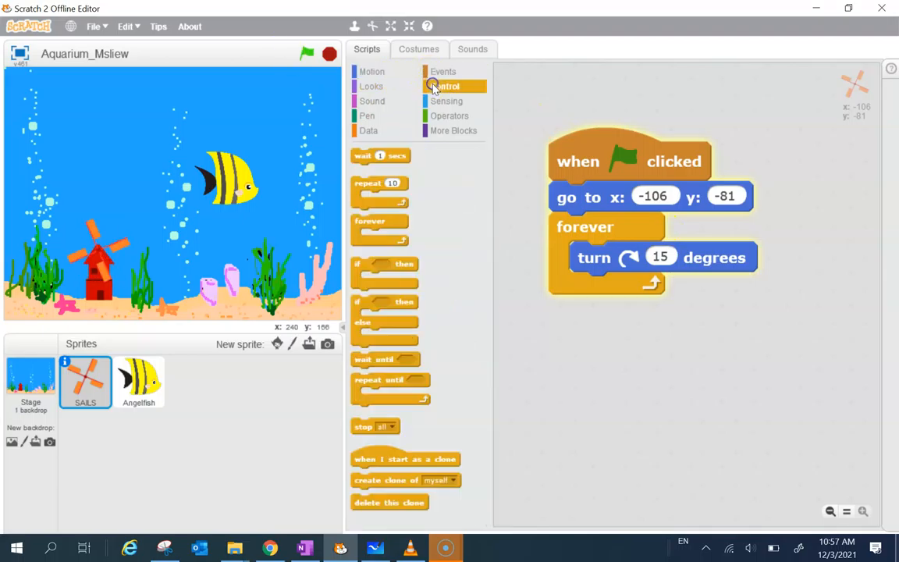
left_click_drag(381, 155, 508, 257)
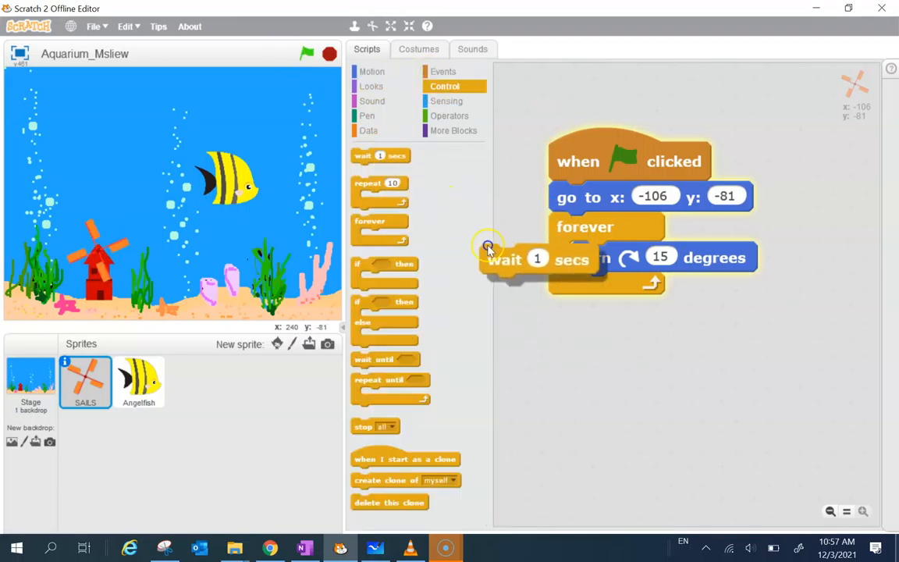
left_click_drag(506, 258, 597, 289)
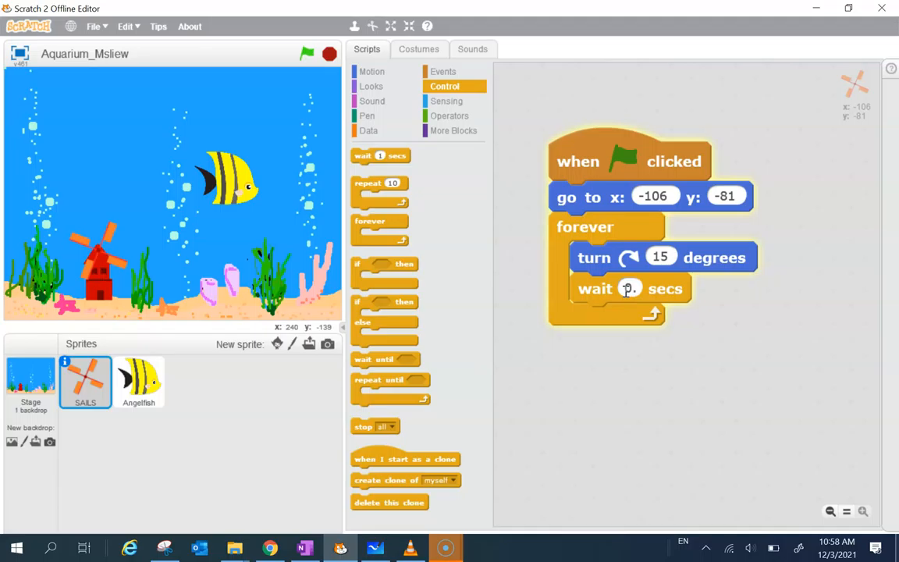
type("0.5")
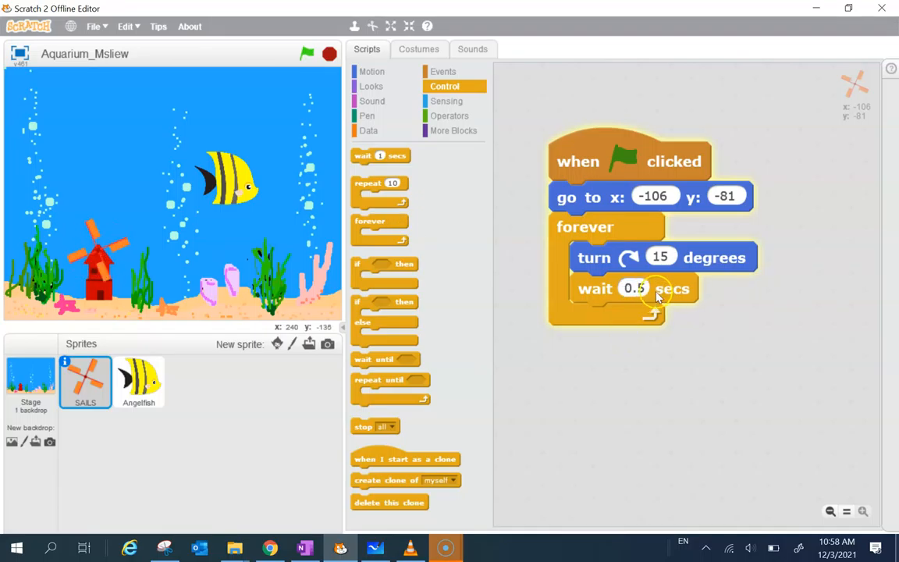
left_click(634, 288)
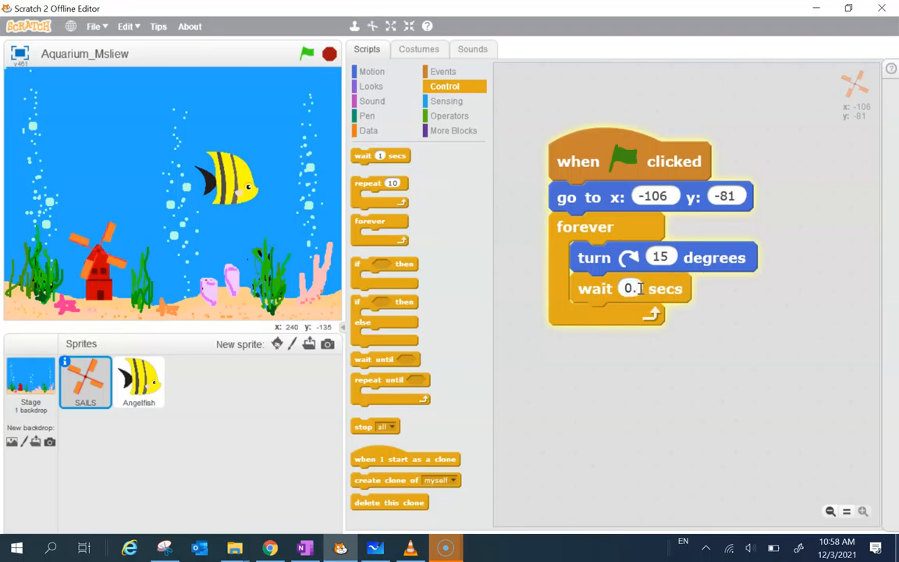
type("0.2")
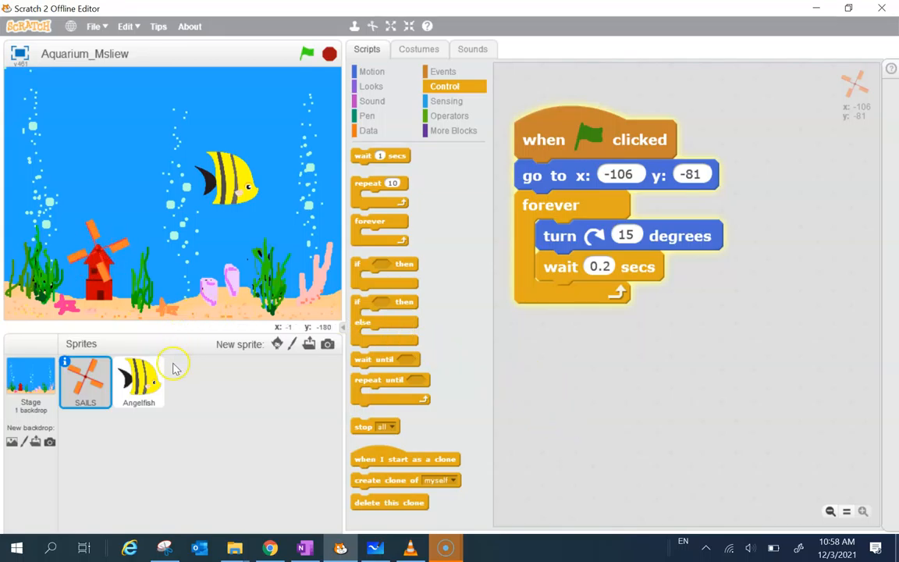
left_click(139, 383)
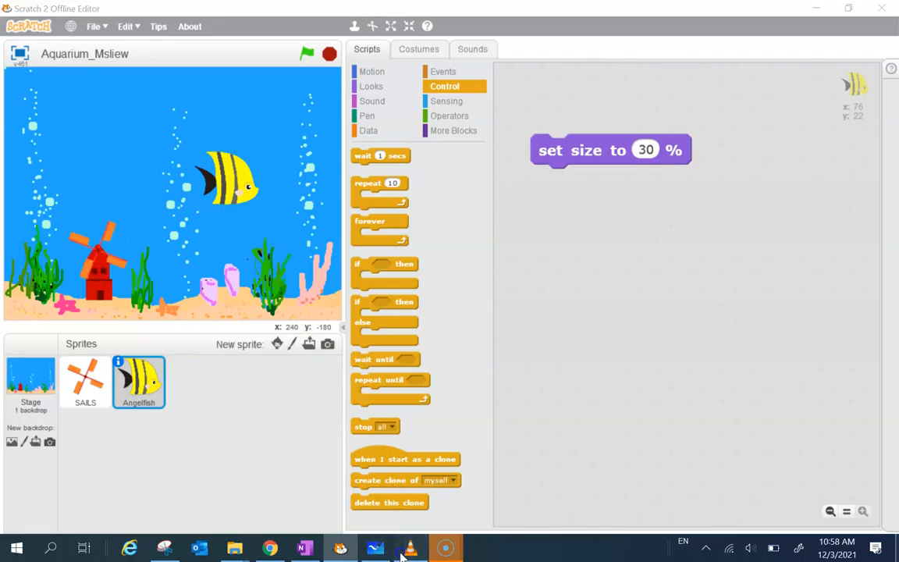
Watch the AQUARIUM_video.flv reference of the swimming angelfish in VLC, then close it.
left_click(410, 547)
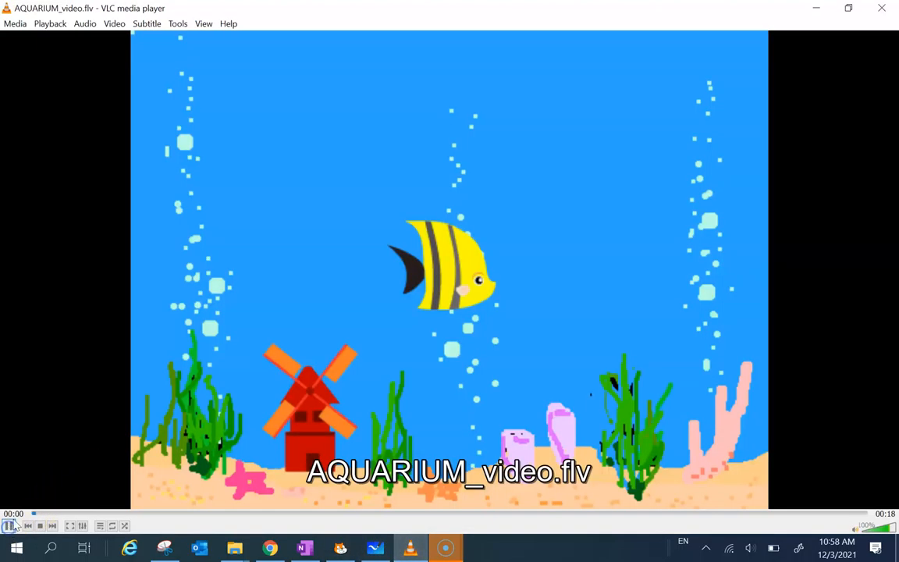
left_click(10, 525)
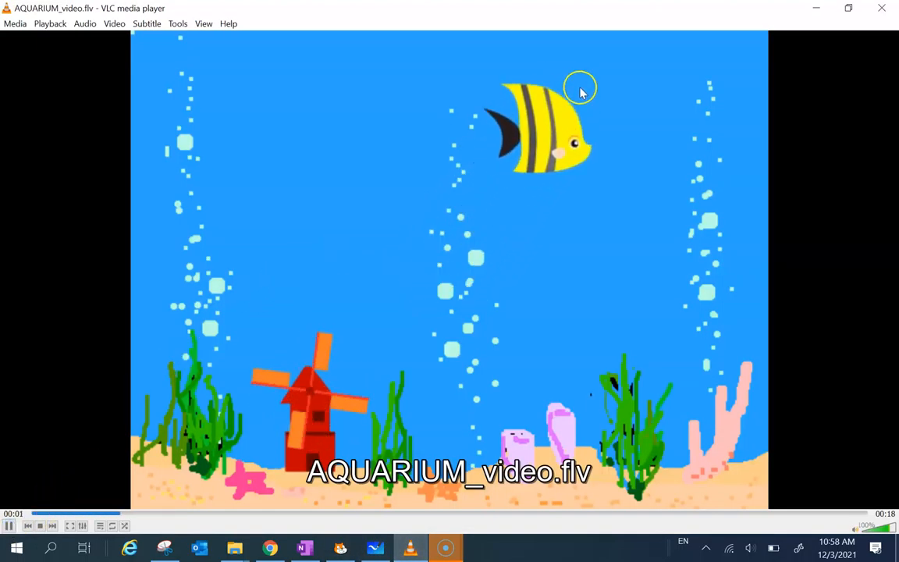
mouse_move(799, 269)
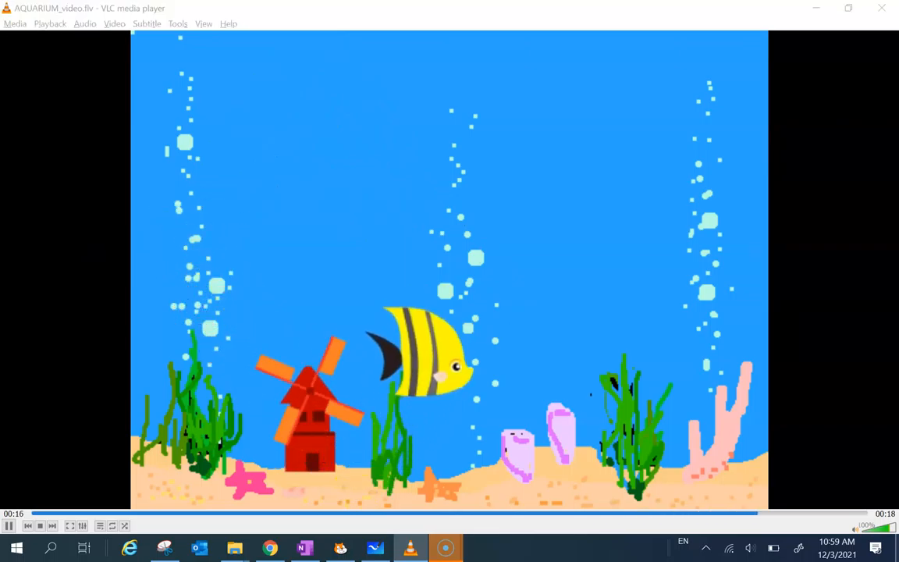
left_click(340, 548)
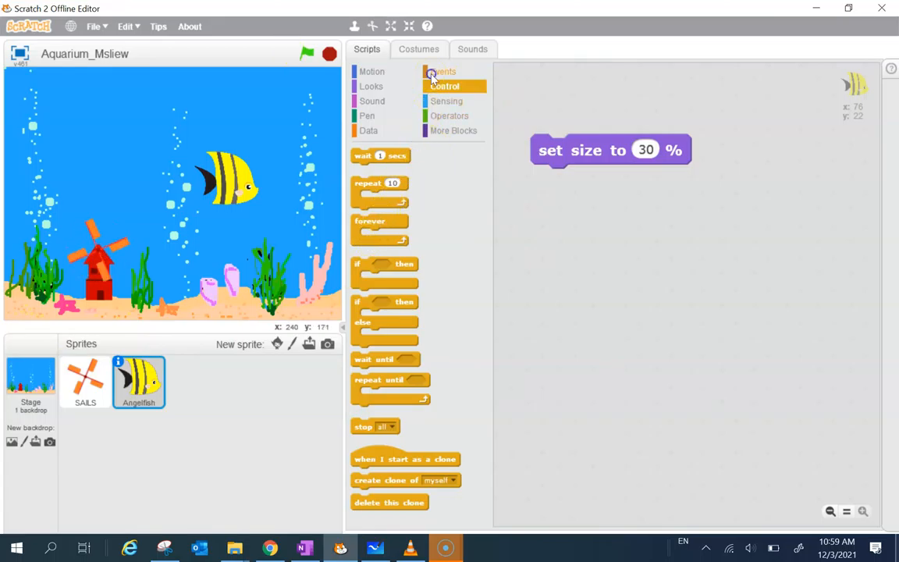
Start the Angelfish script on green flag, point it in direction 45, and test-run.
left_click(443, 71)
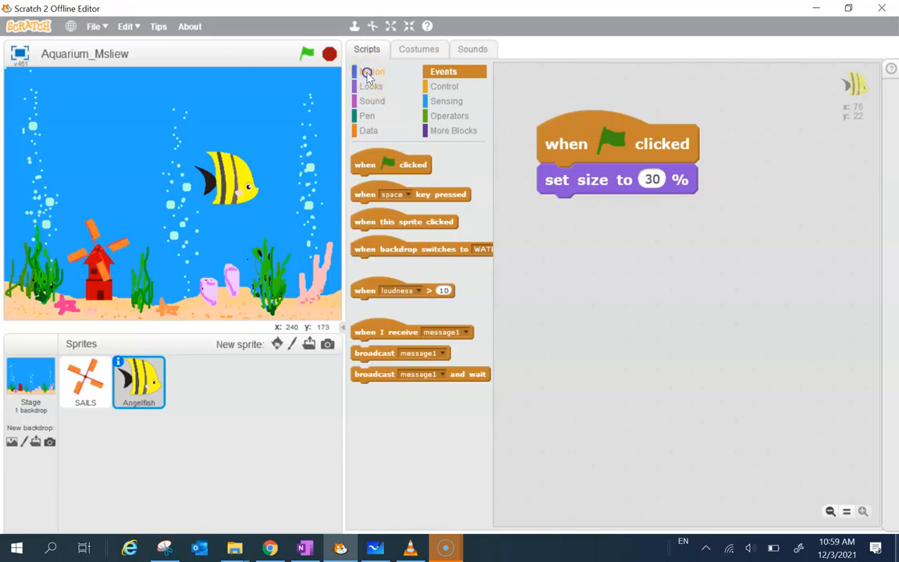
left_click(372, 71)
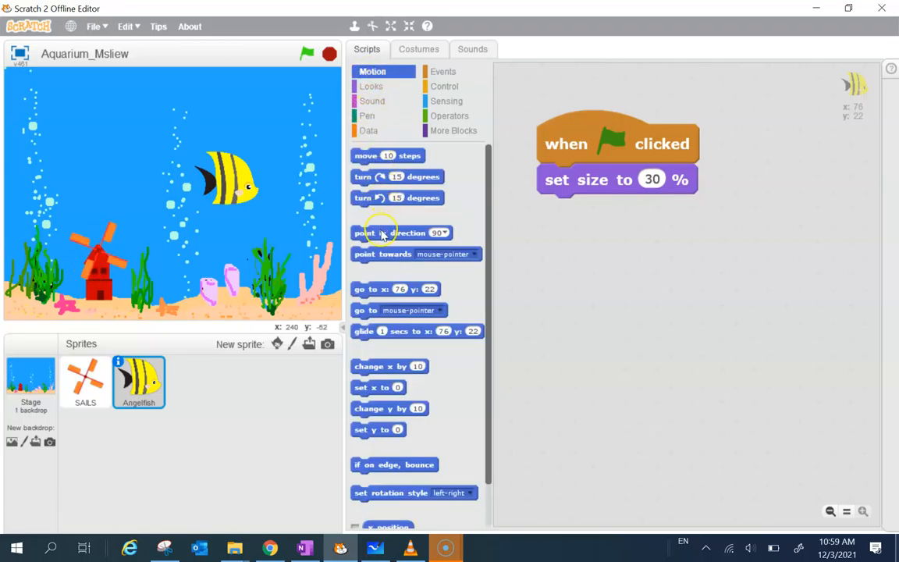
left_click_drag(400, 233, 620, 212)
type("45")
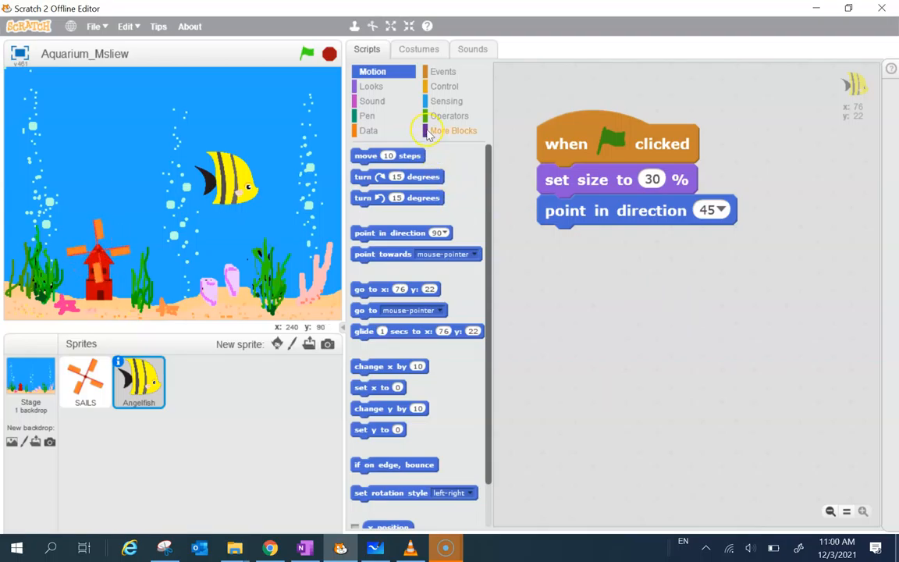
left_click(306, 54)
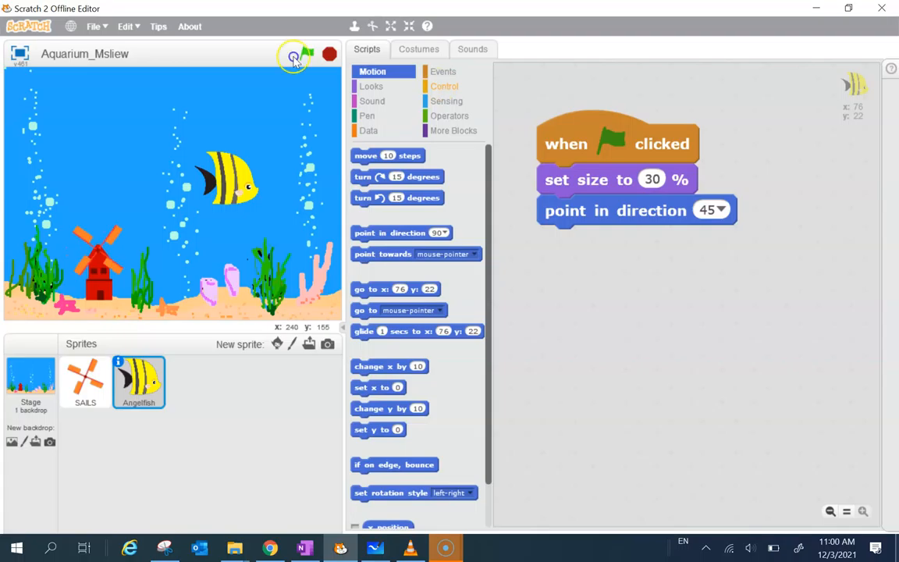
Attach a forever loop with move 10 steps and 'if on edge, bounce', then test-run.
left_click(445, 86)
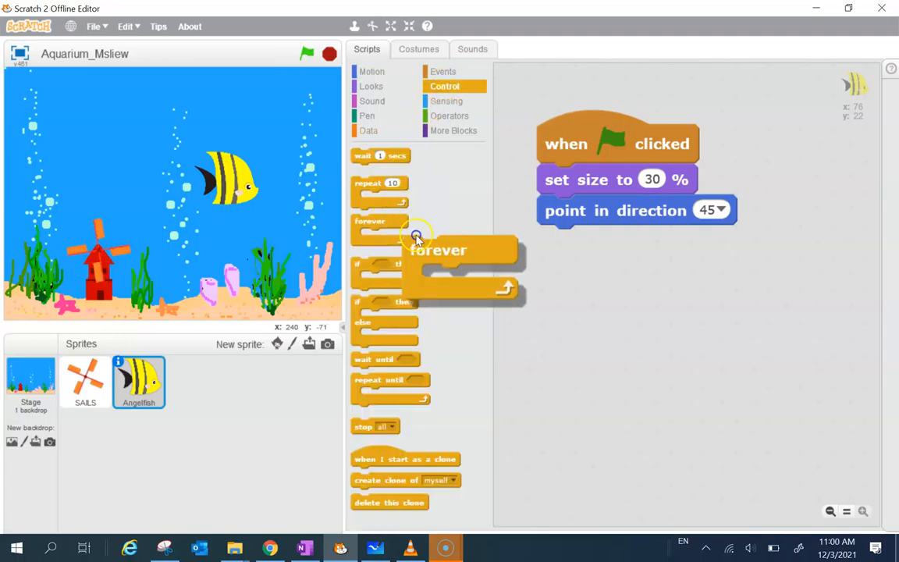
left_click_drag(417, 238, 574, 240)
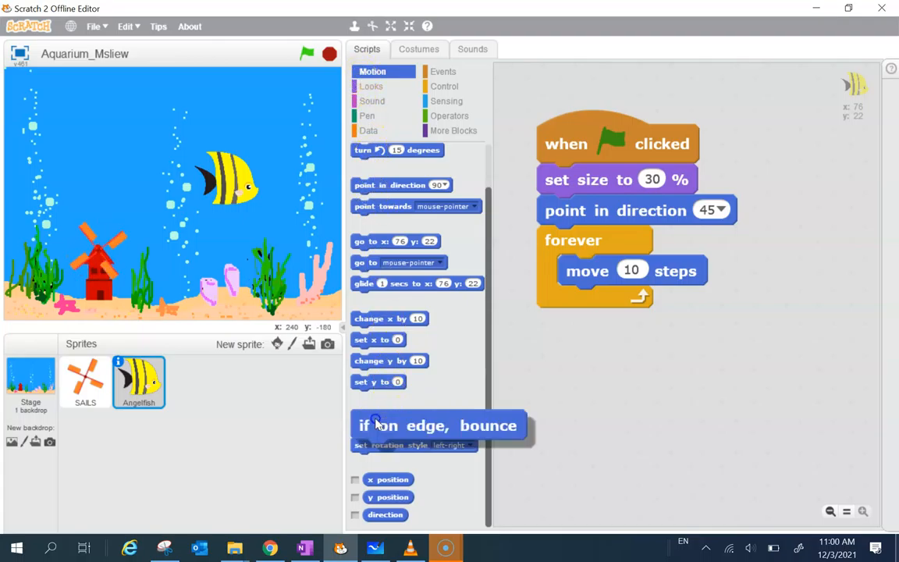
left_click_drag(437, 425, 662, 310)
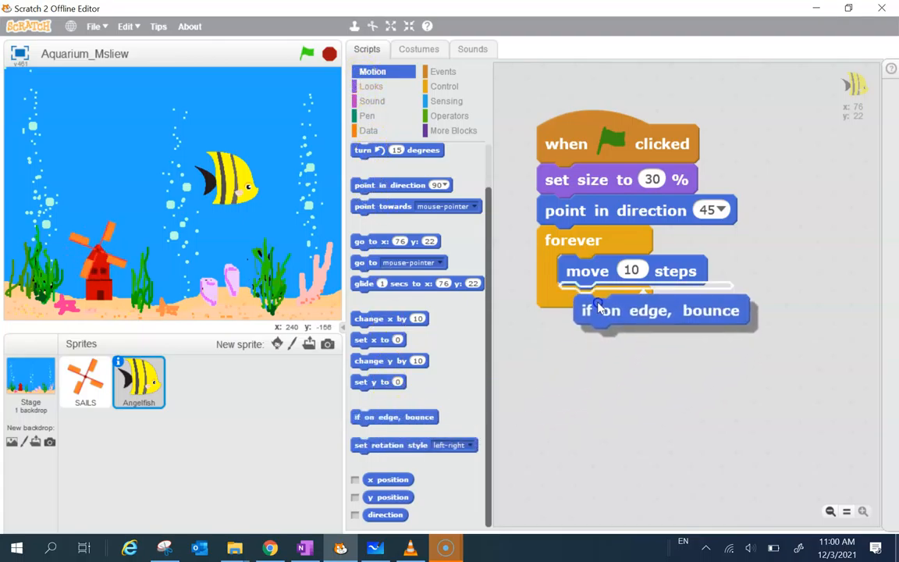
left_click_drag(660, 309, 646, 302)
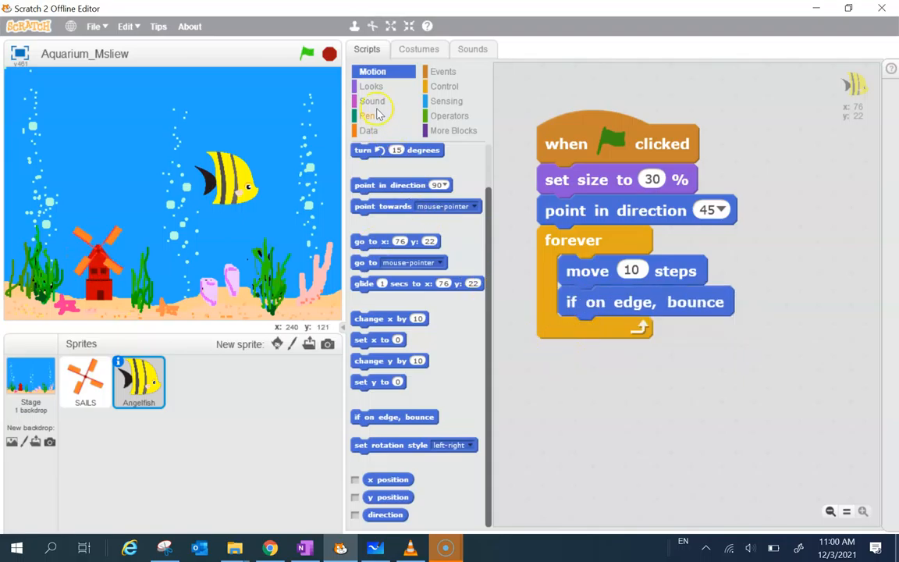
left_click(307, 53)
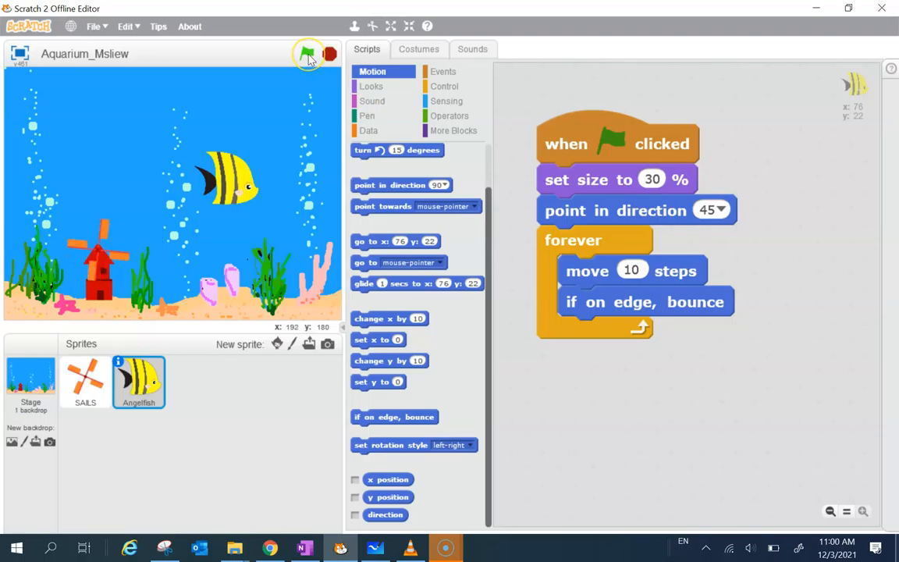
Restart the project six times with the green flag to watch the Angelfish bounce.
left_click(307, 53)
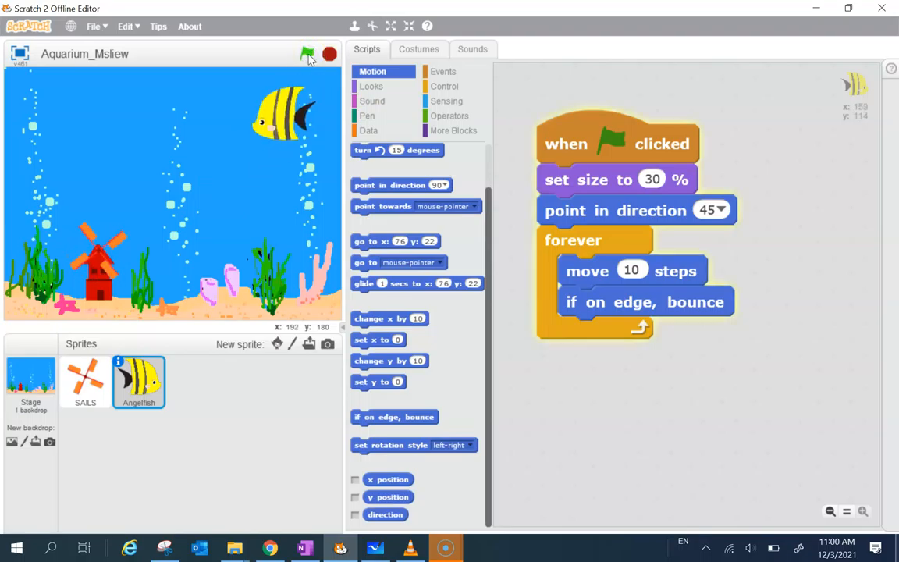
left_click(307, 53)
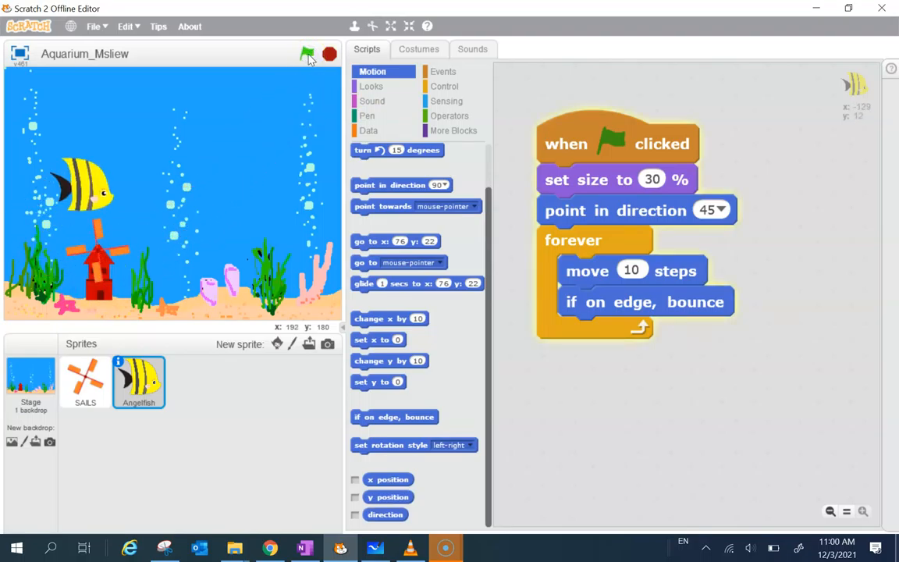
left_click(306, 54)
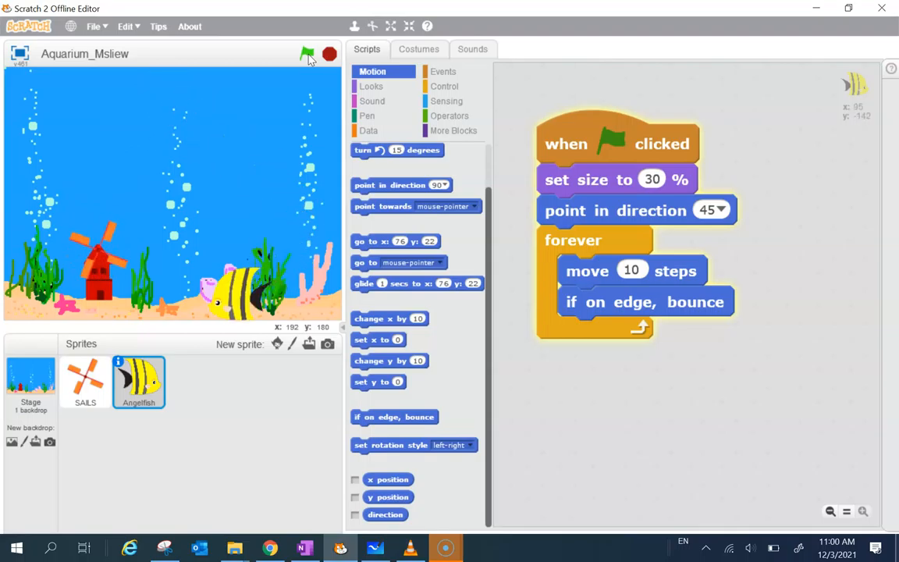
left_click(307, 53)
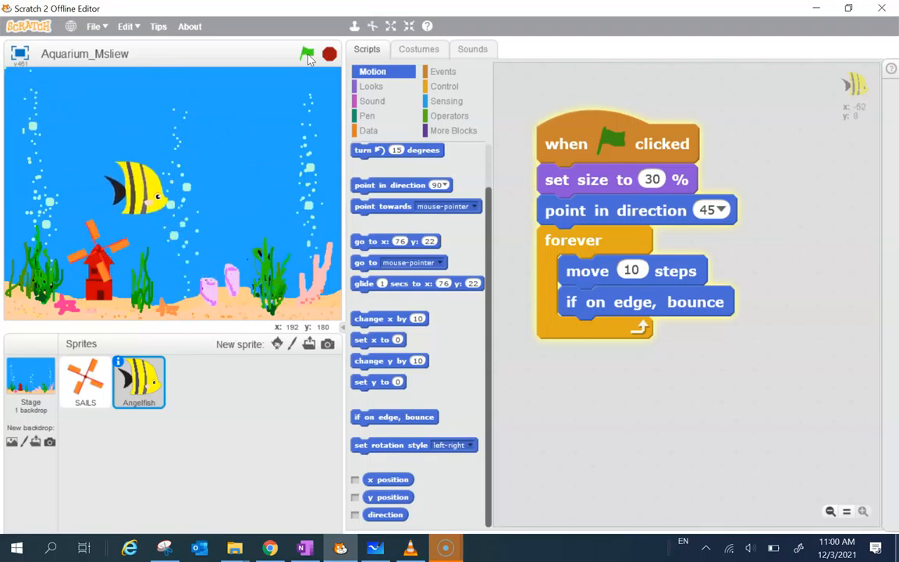
left_click(306, 53)
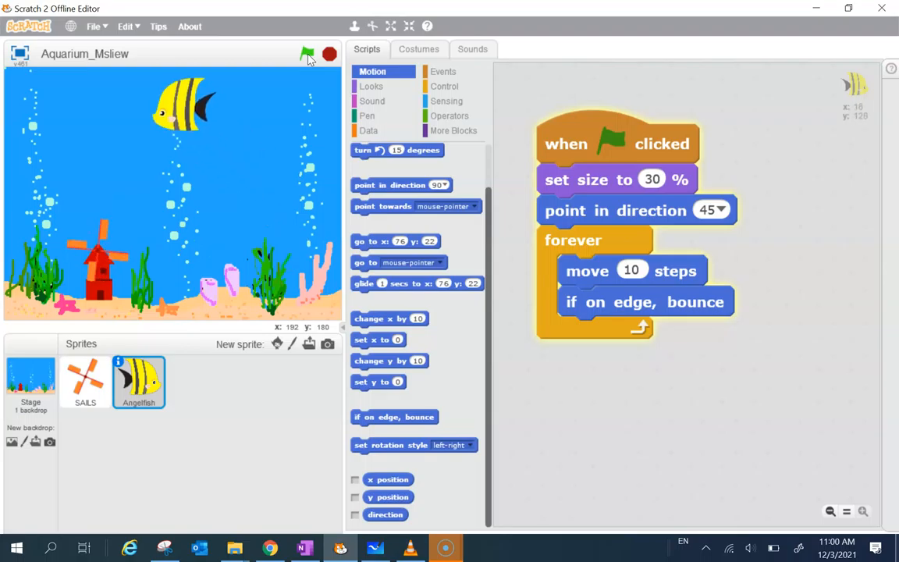
left_click(306, 54)
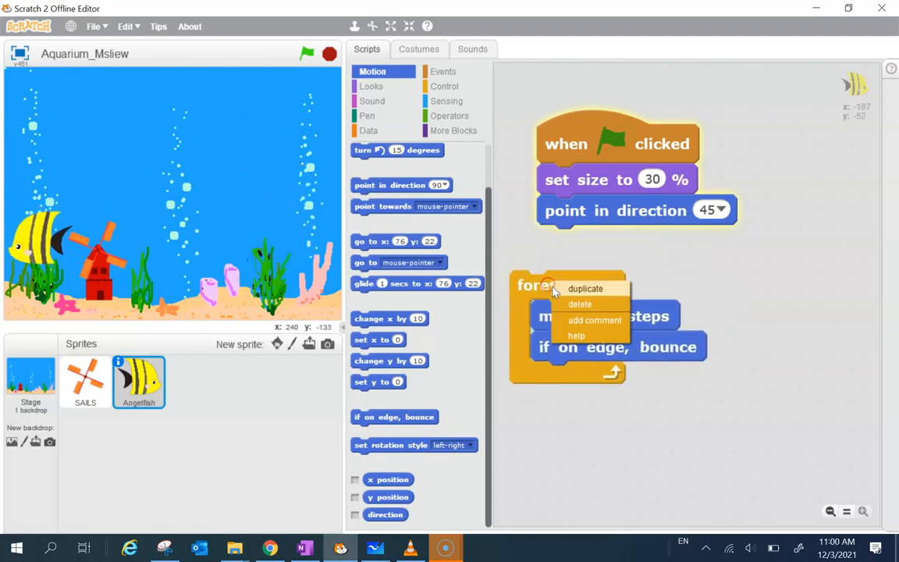
Reattach the forever loop with move 5 steps under 'point in direction', run it, then stop.
left_click(585, 288)
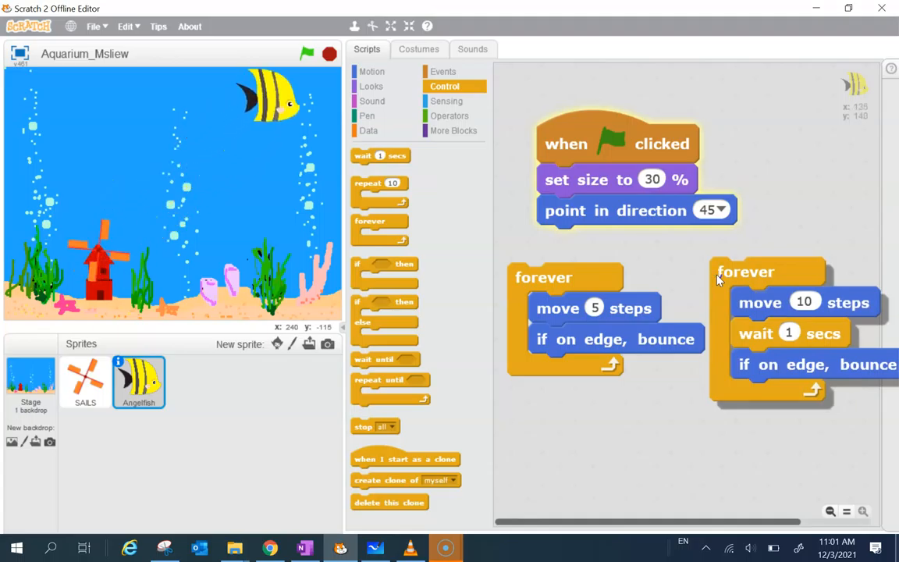
left_click_drag(545, 277, 559, 418)
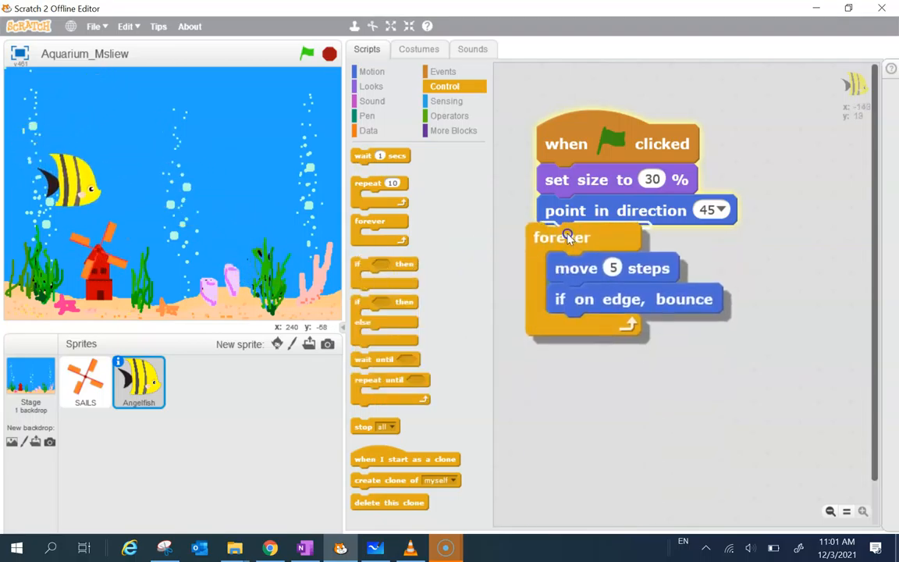
left_click(307, 53)
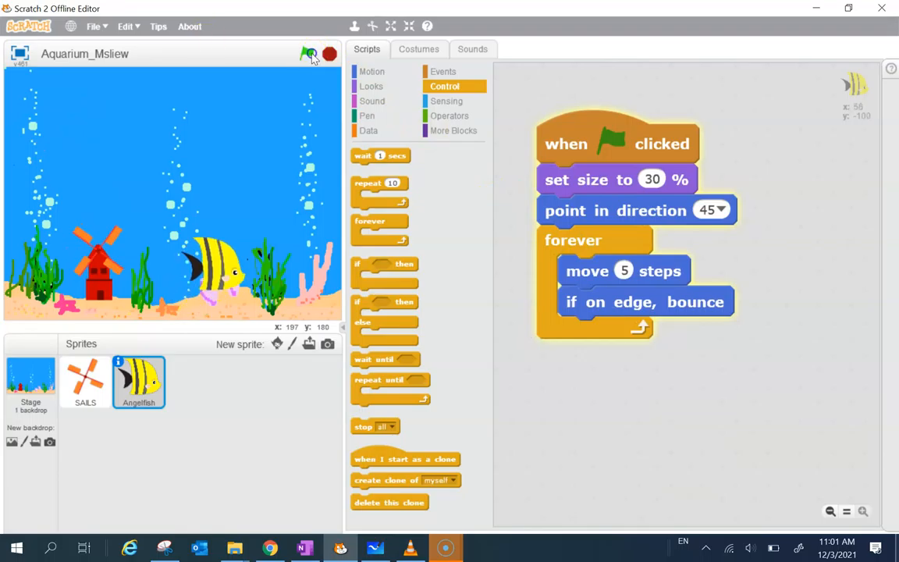
left_click(310, 54)
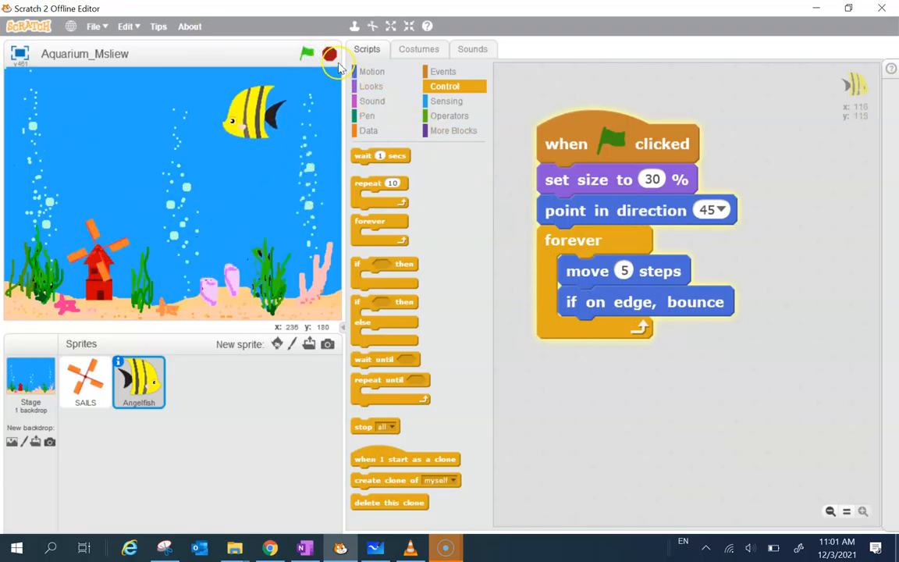